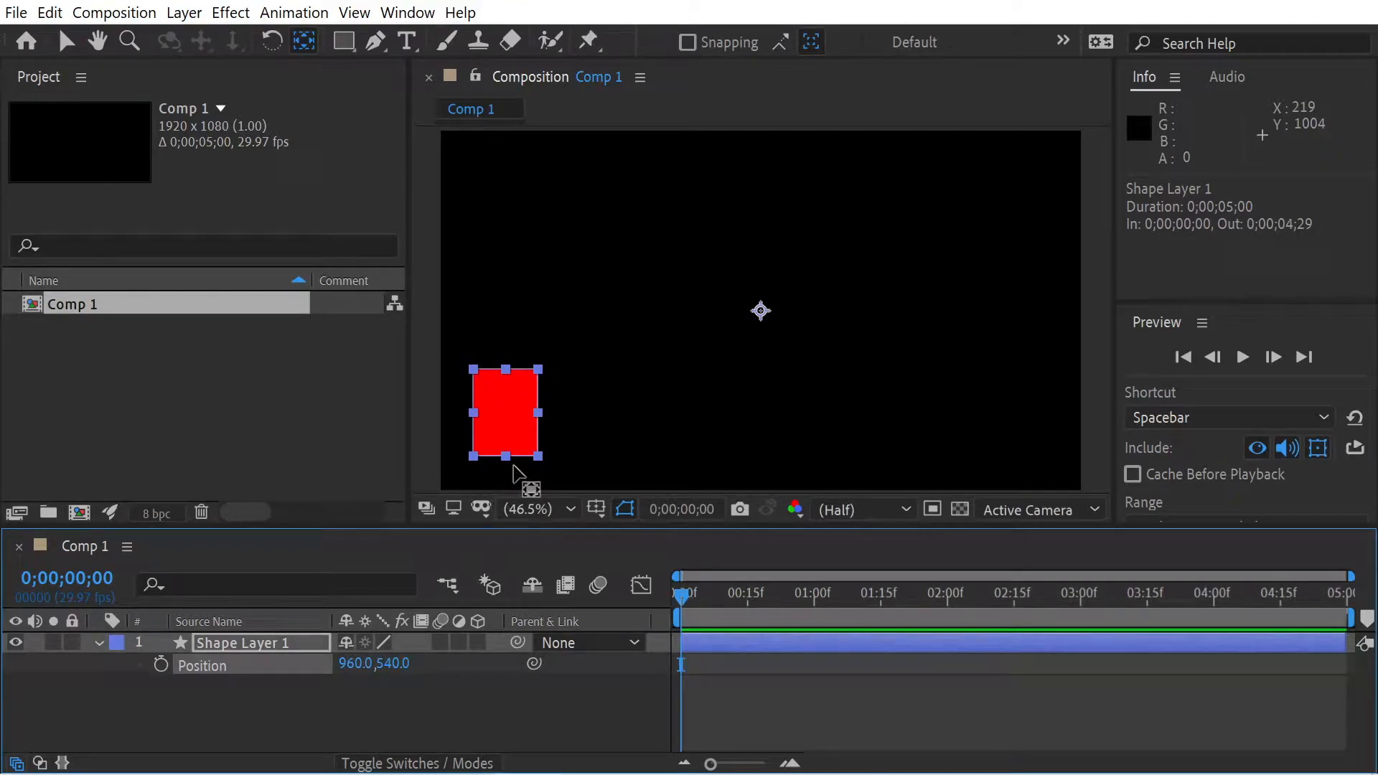
mouse_move(646, 382)
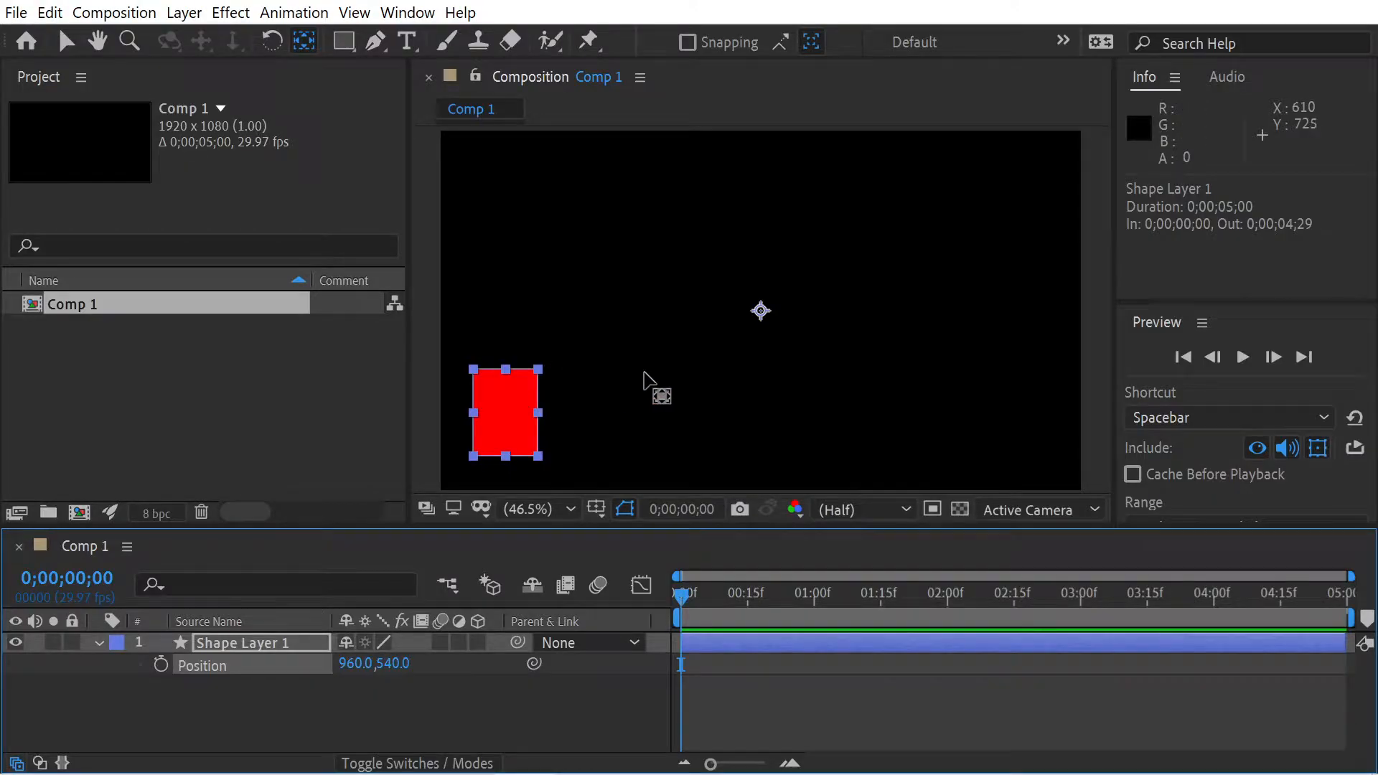
mouse_move(717, 344)
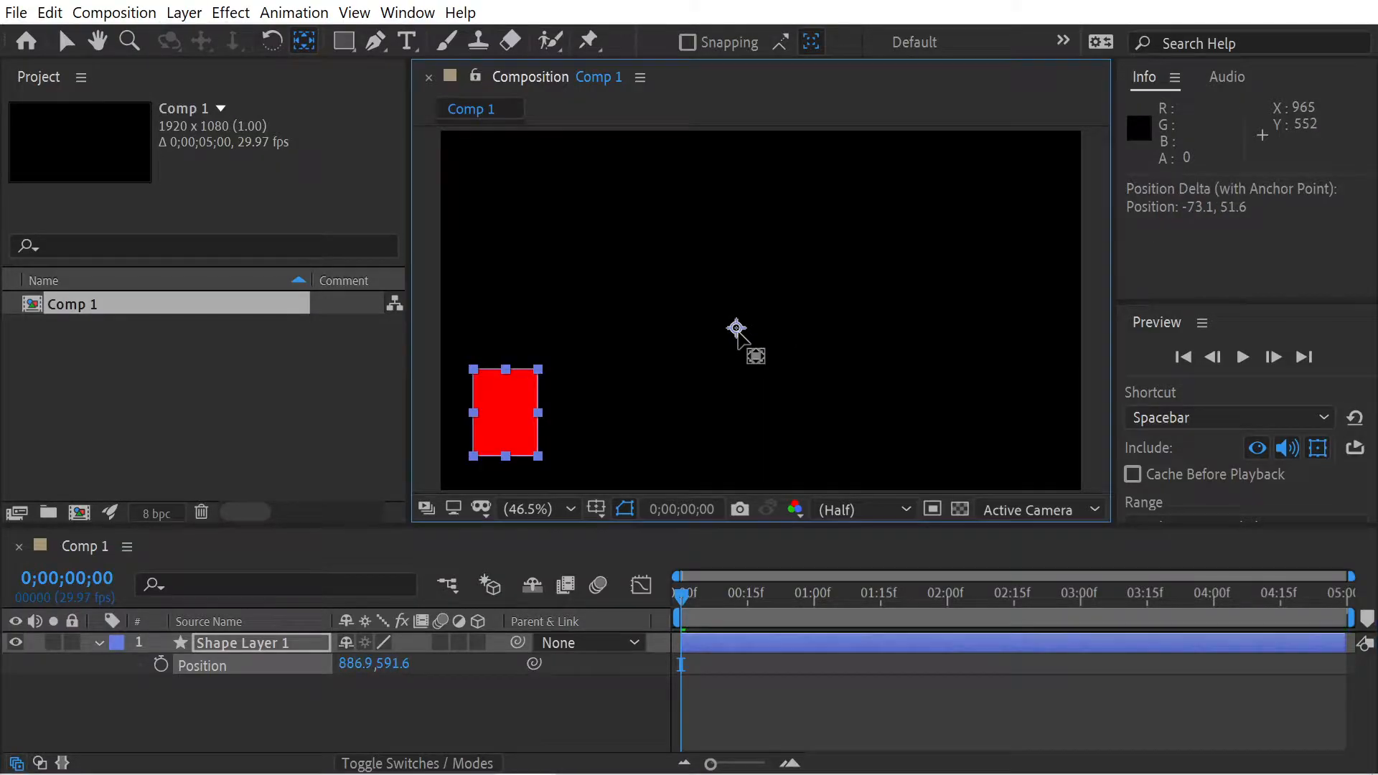
Drag the shape layer's anchor point from the comp centre onto the red rectangle's centre.
left_click_drag(736, 329, 503, 414)
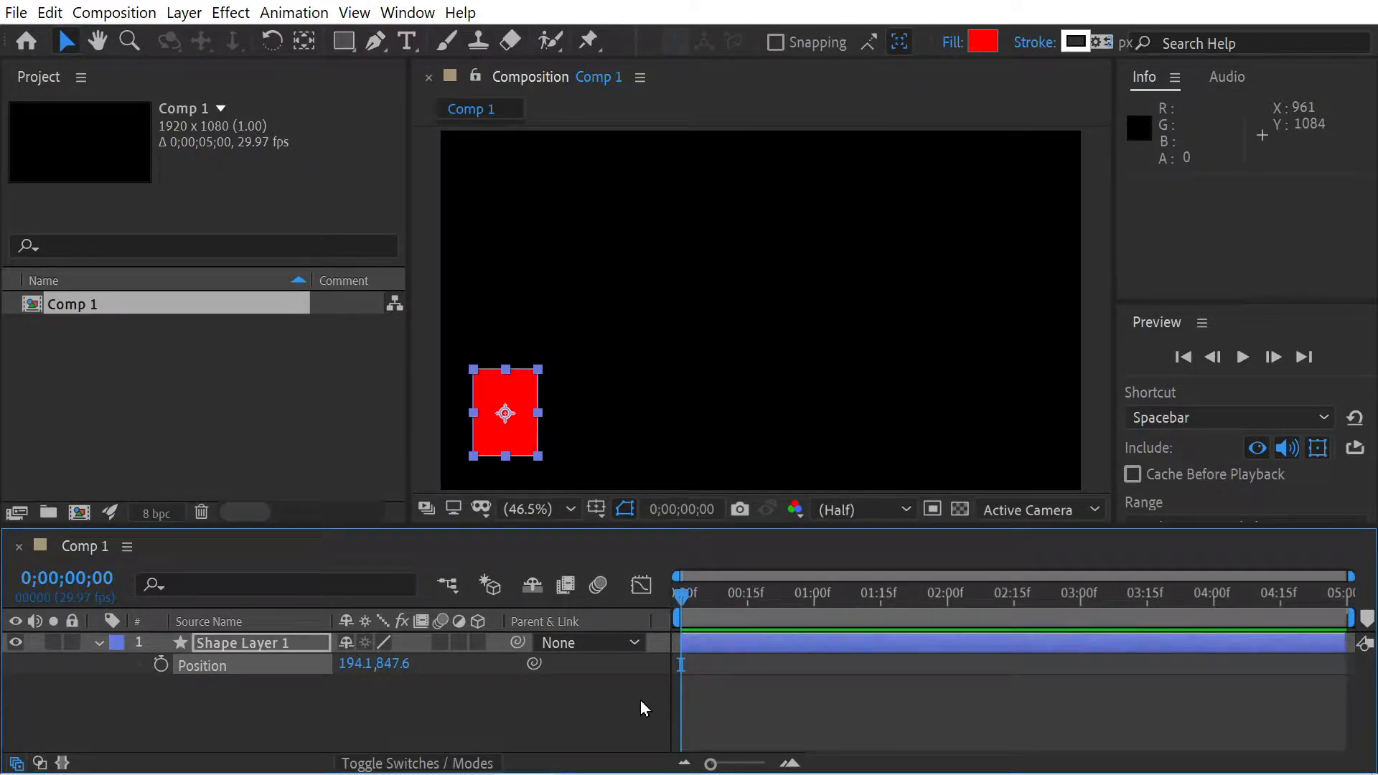
Keyframe Position so the rectangle rises from lower left to the top, then descends right.
left_click(160, 665)
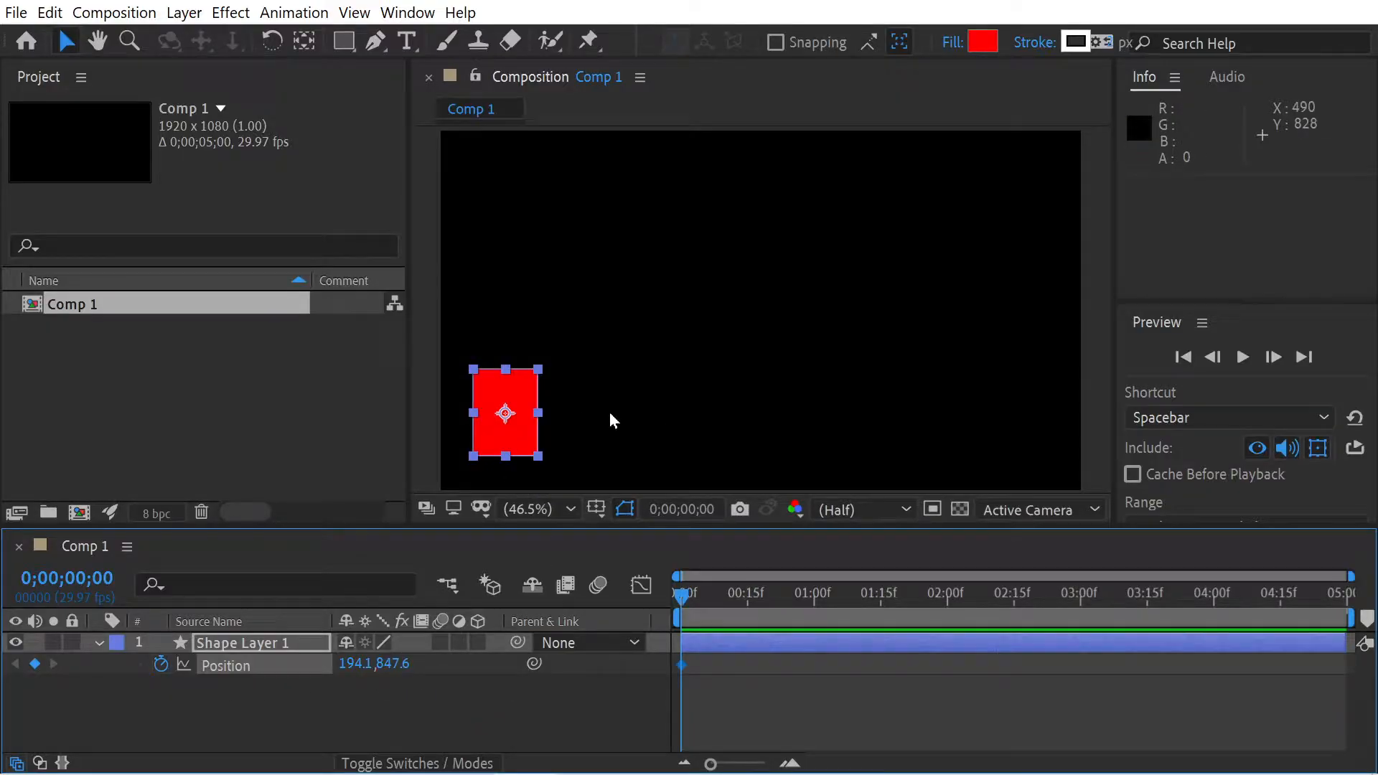
left_click(818, 593)
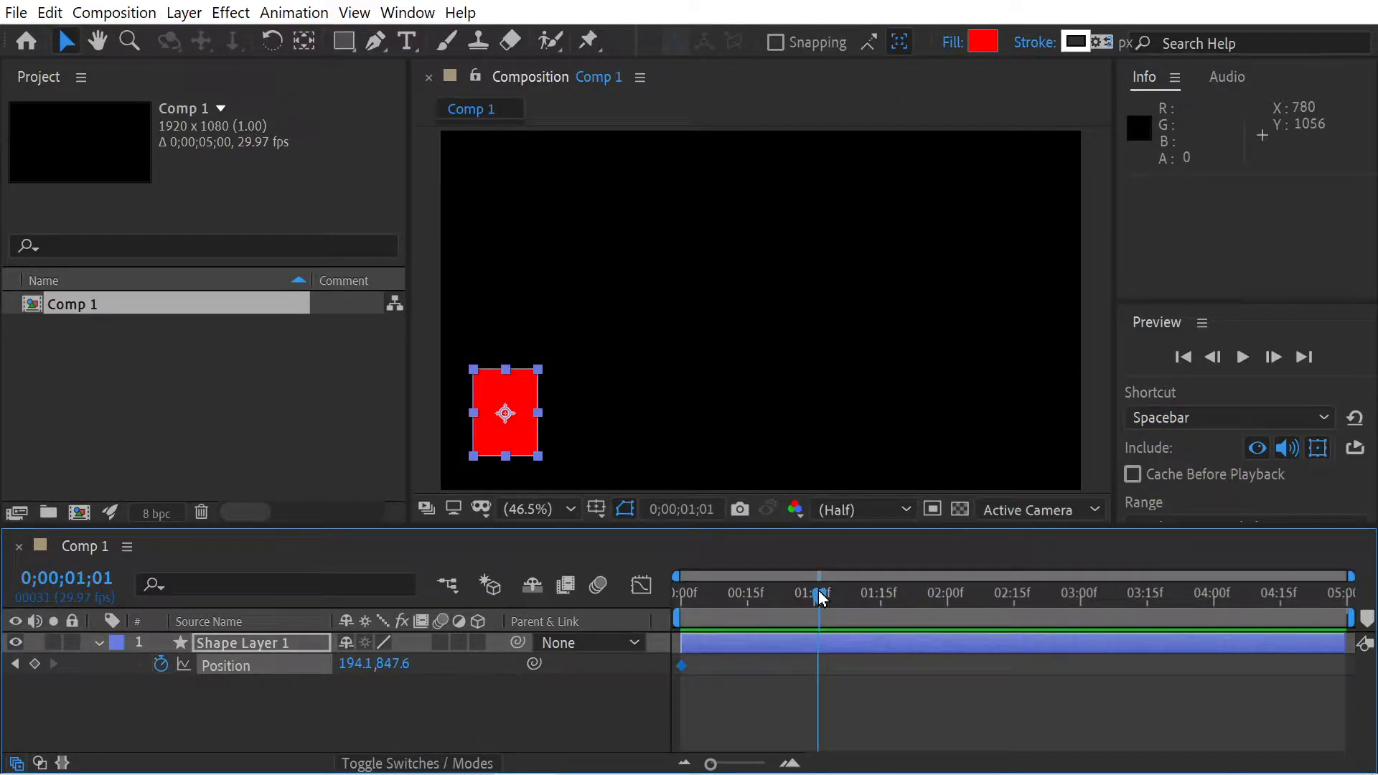
left_click_drag(505, 414, 510, 418)
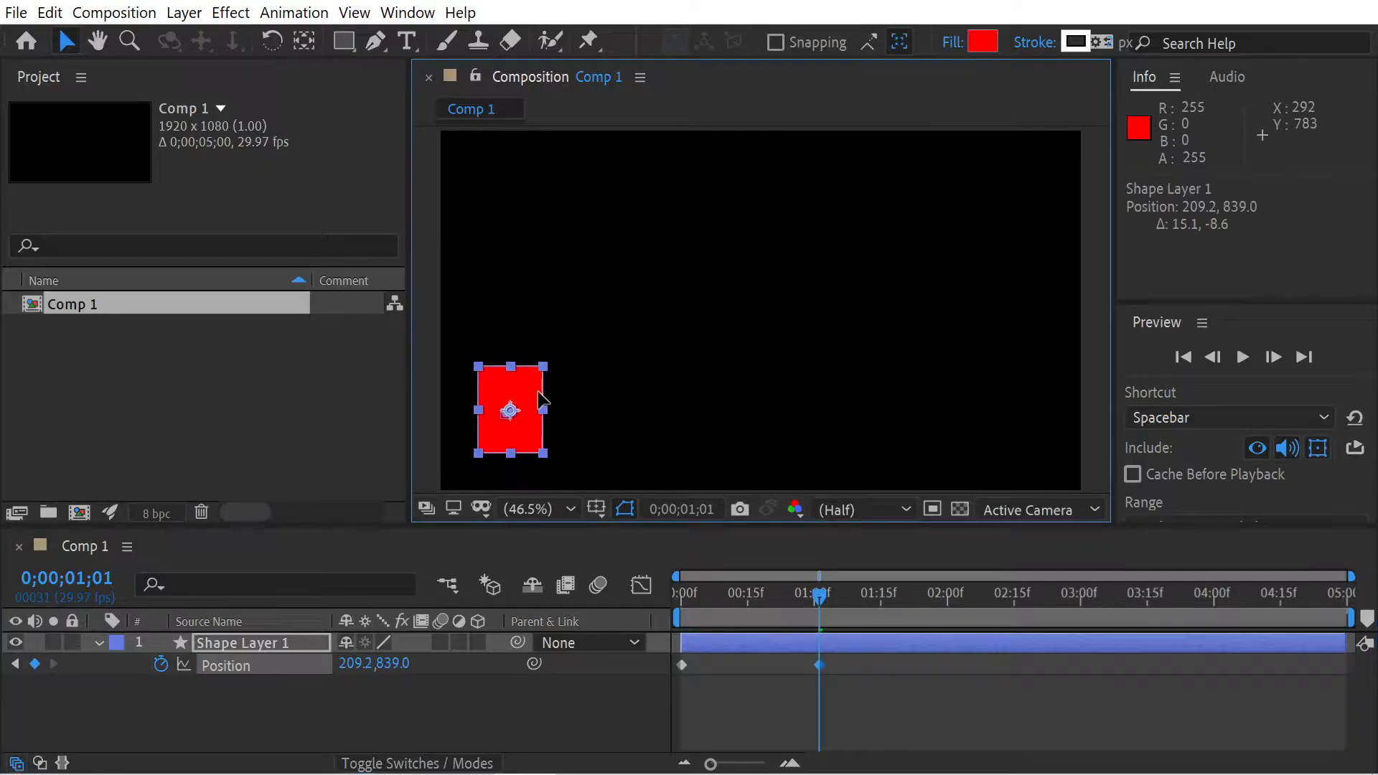
left_click_drag(510, 413, 738, 195)
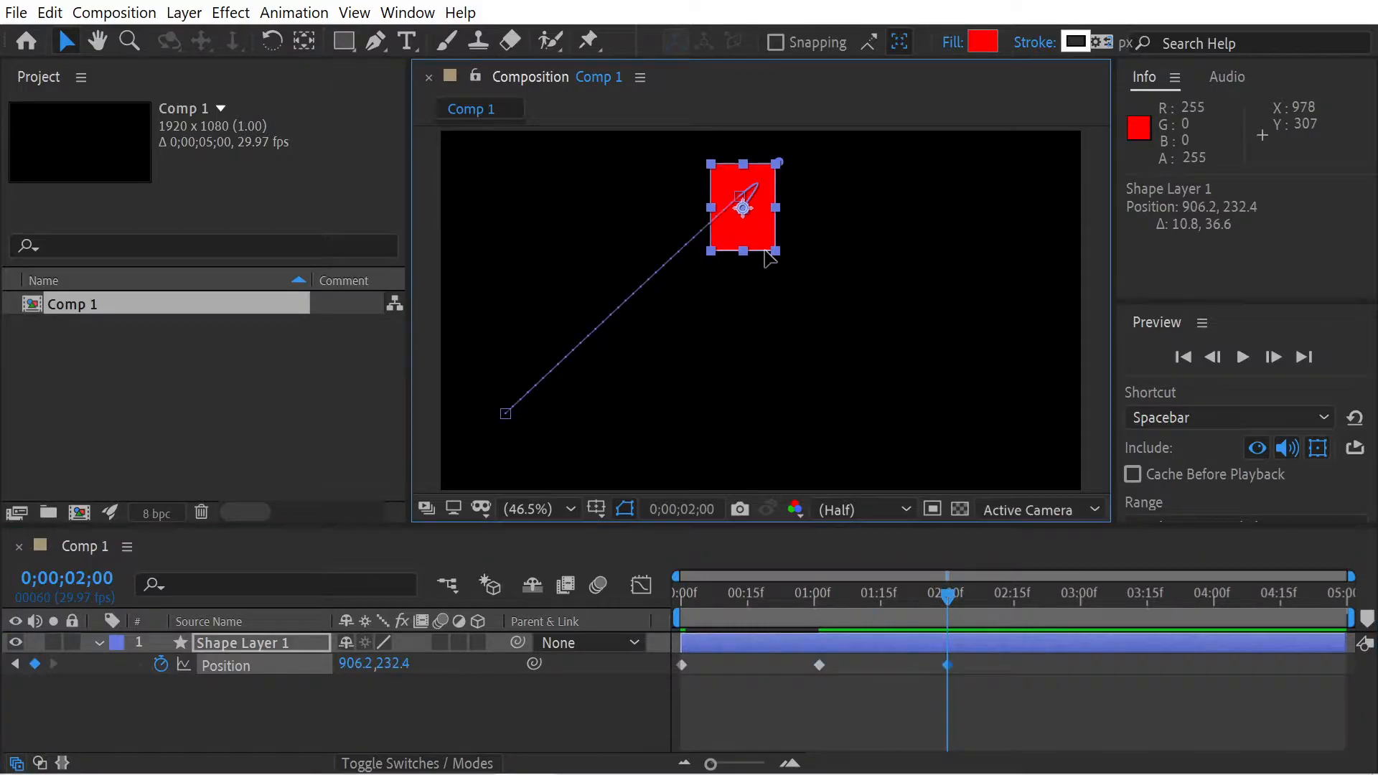
left_click_drag(743, 208, 988, 380)
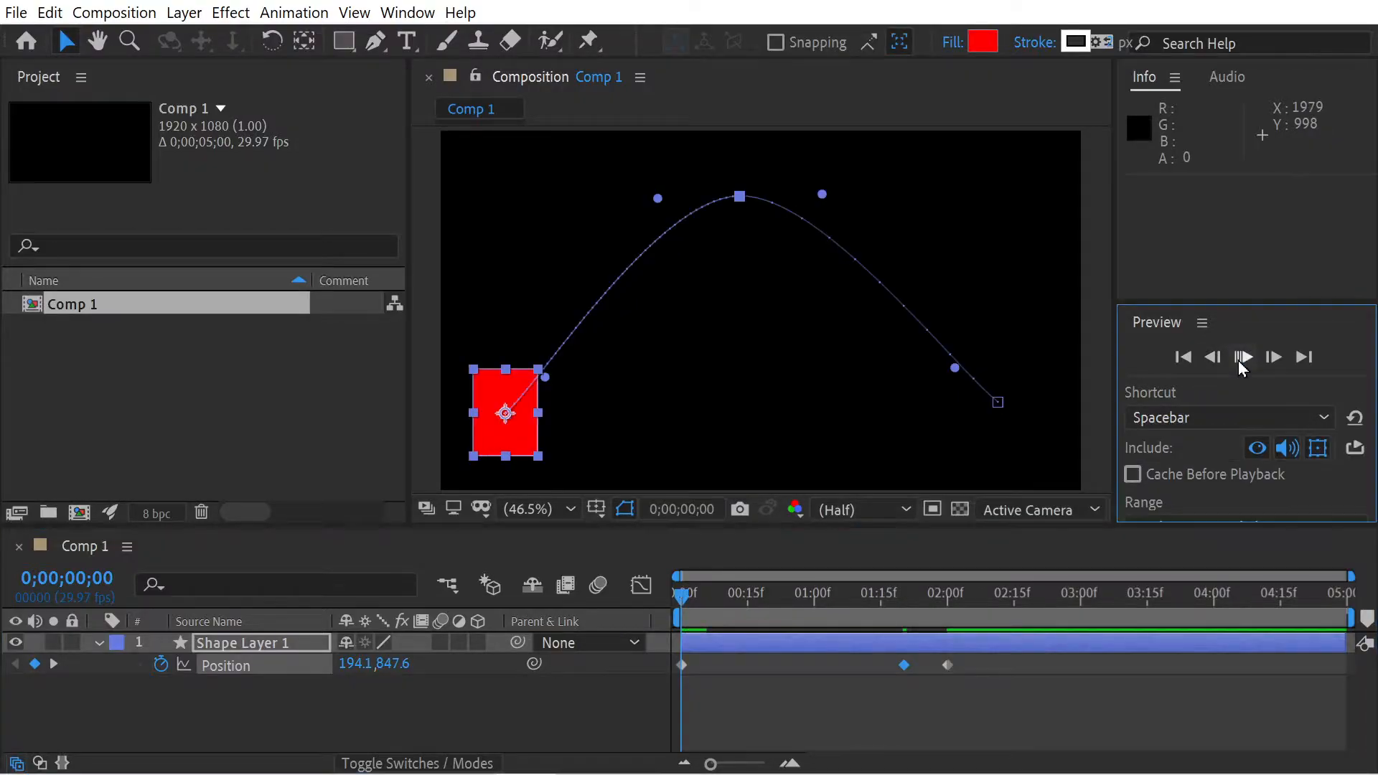
left_click(1242, 357)
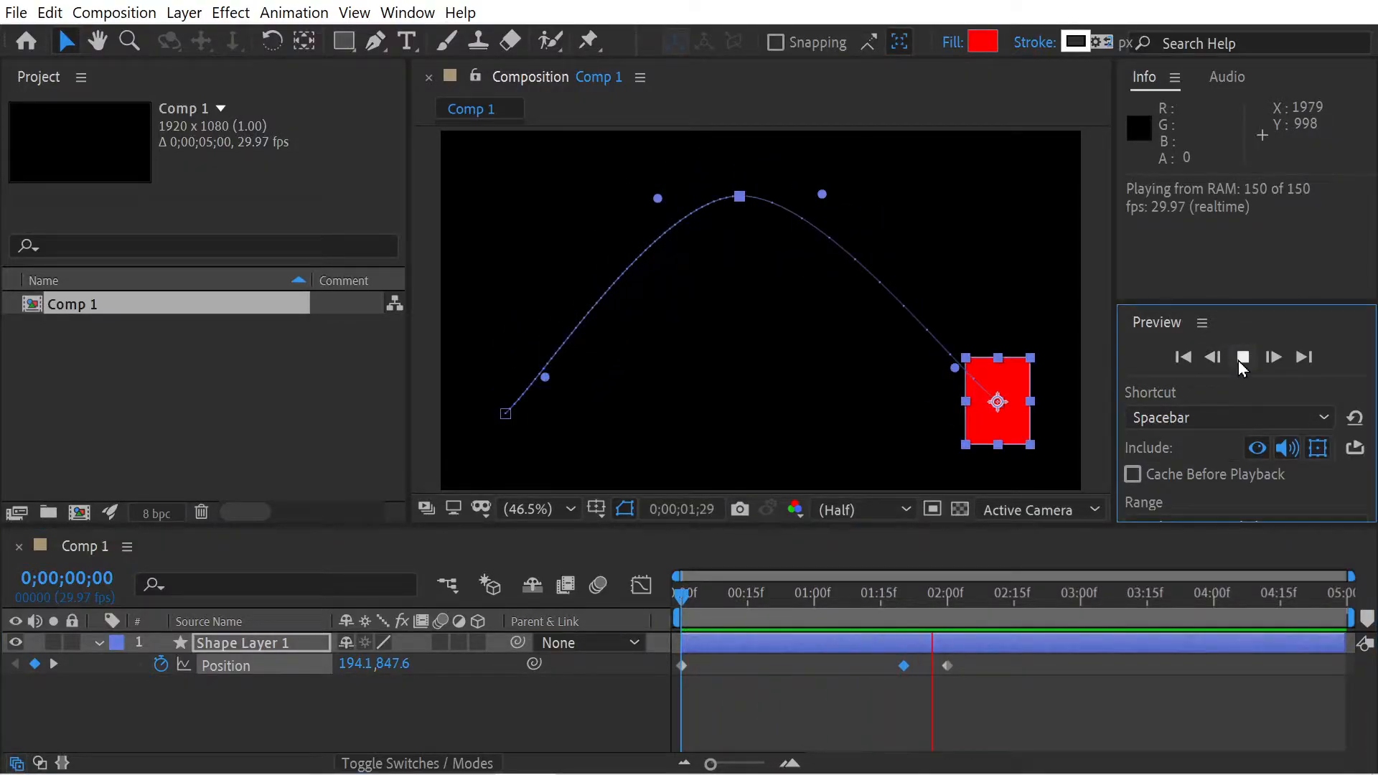
left_click(1242, 356)
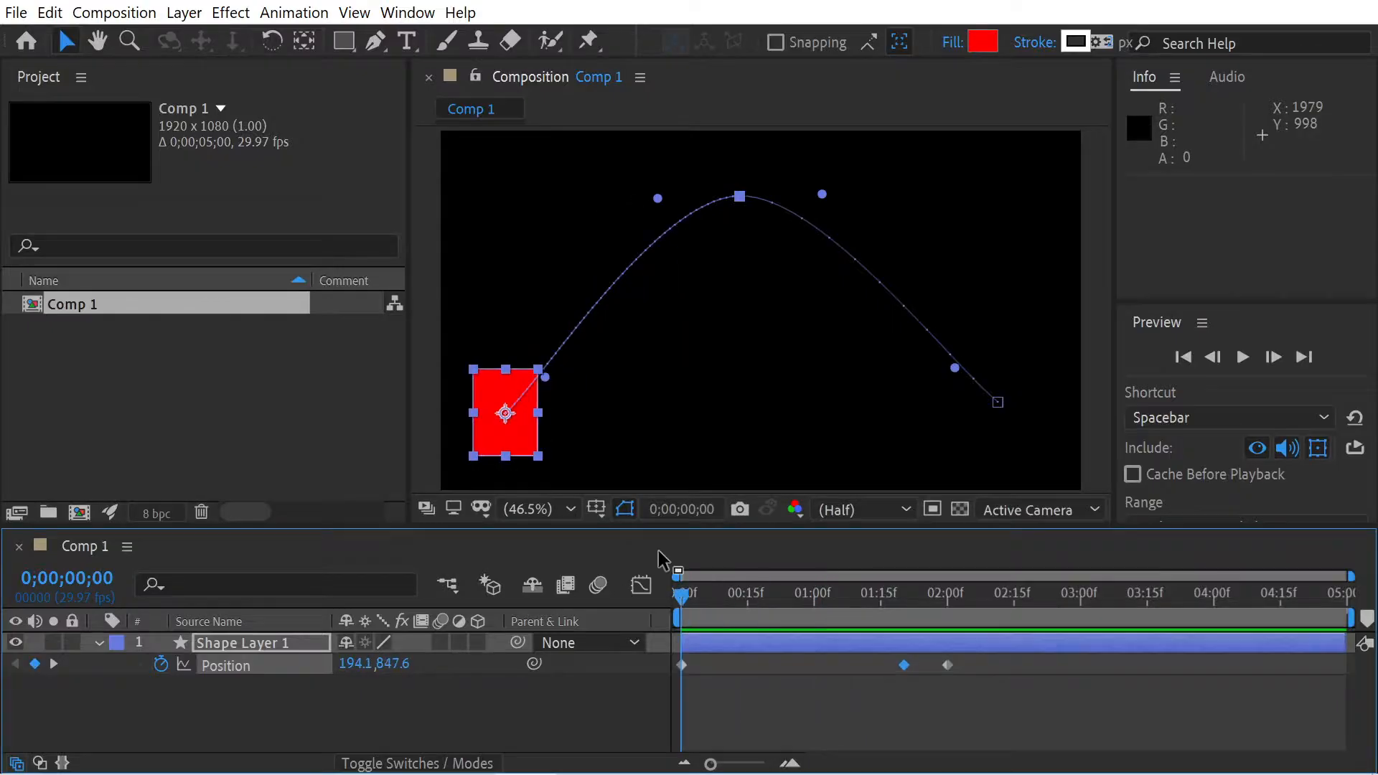
mouse_move(1009, 368)
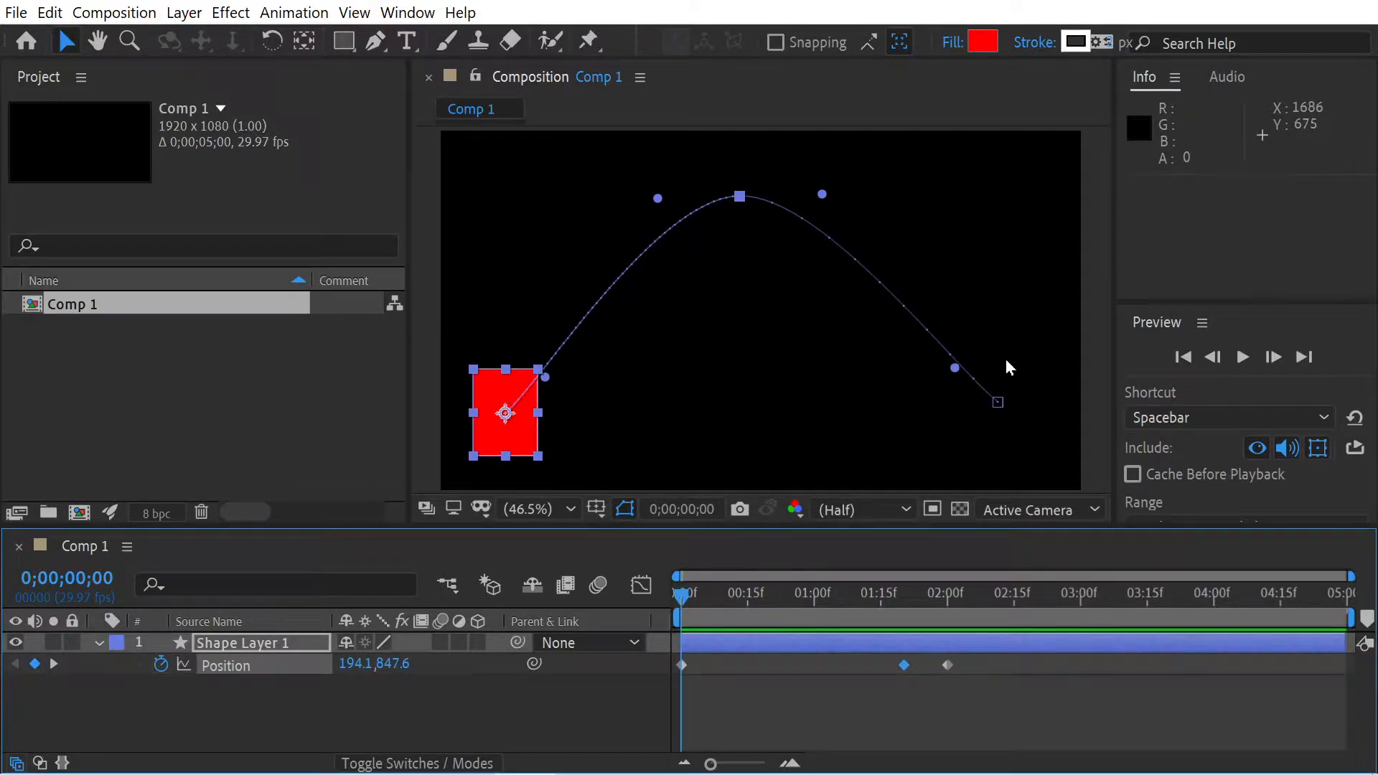
mouse_move(959, 391)
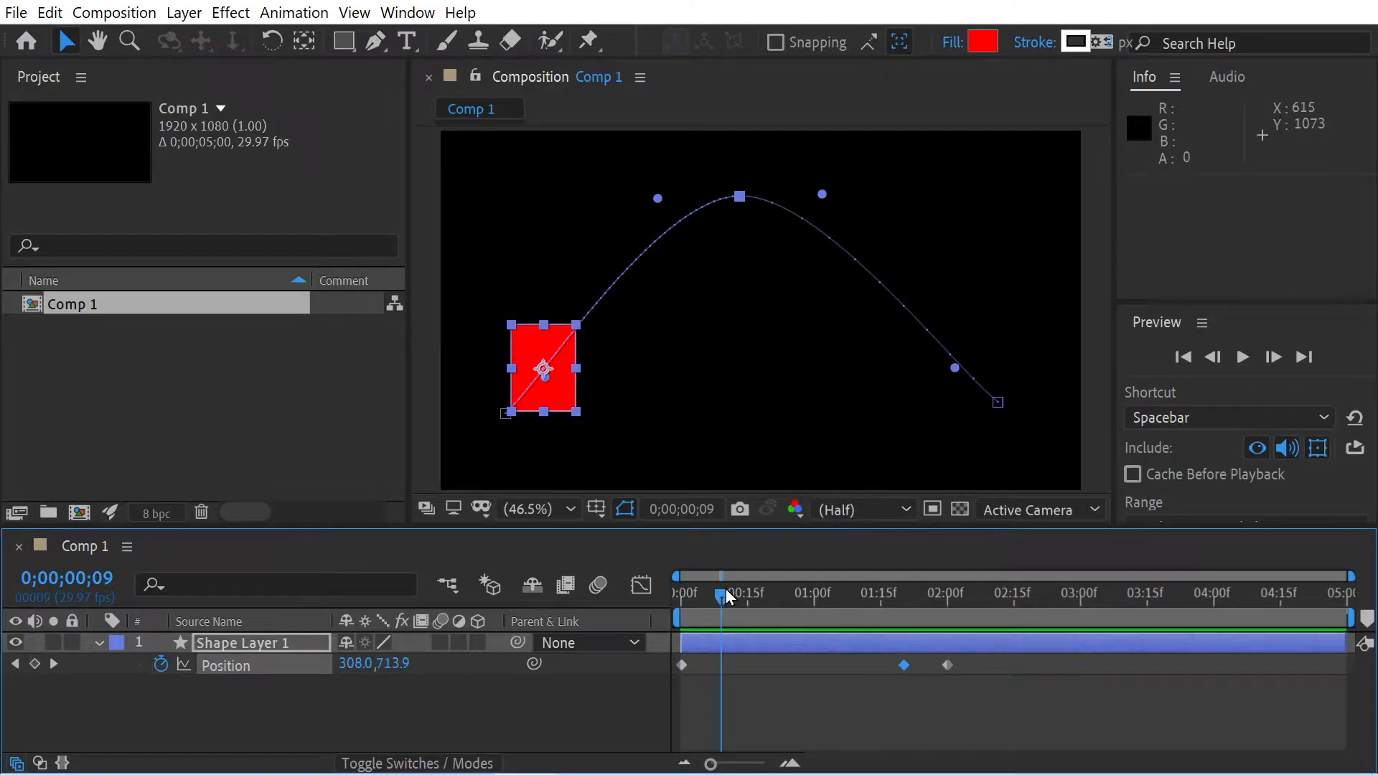
At frame 23, pull a right-side path point down toward the lower centre.
left_click_drag(725, 591, 798, 591)
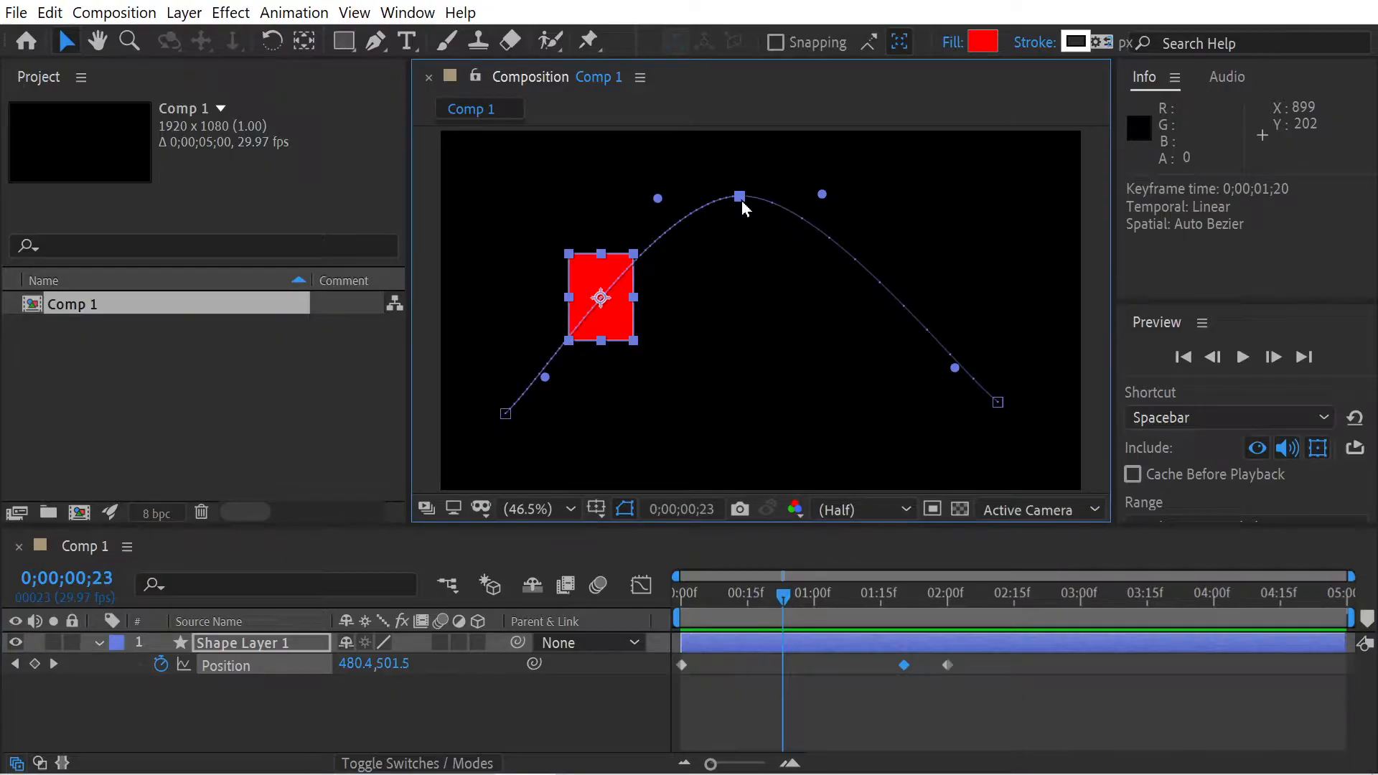
mouse_move(662, 203)
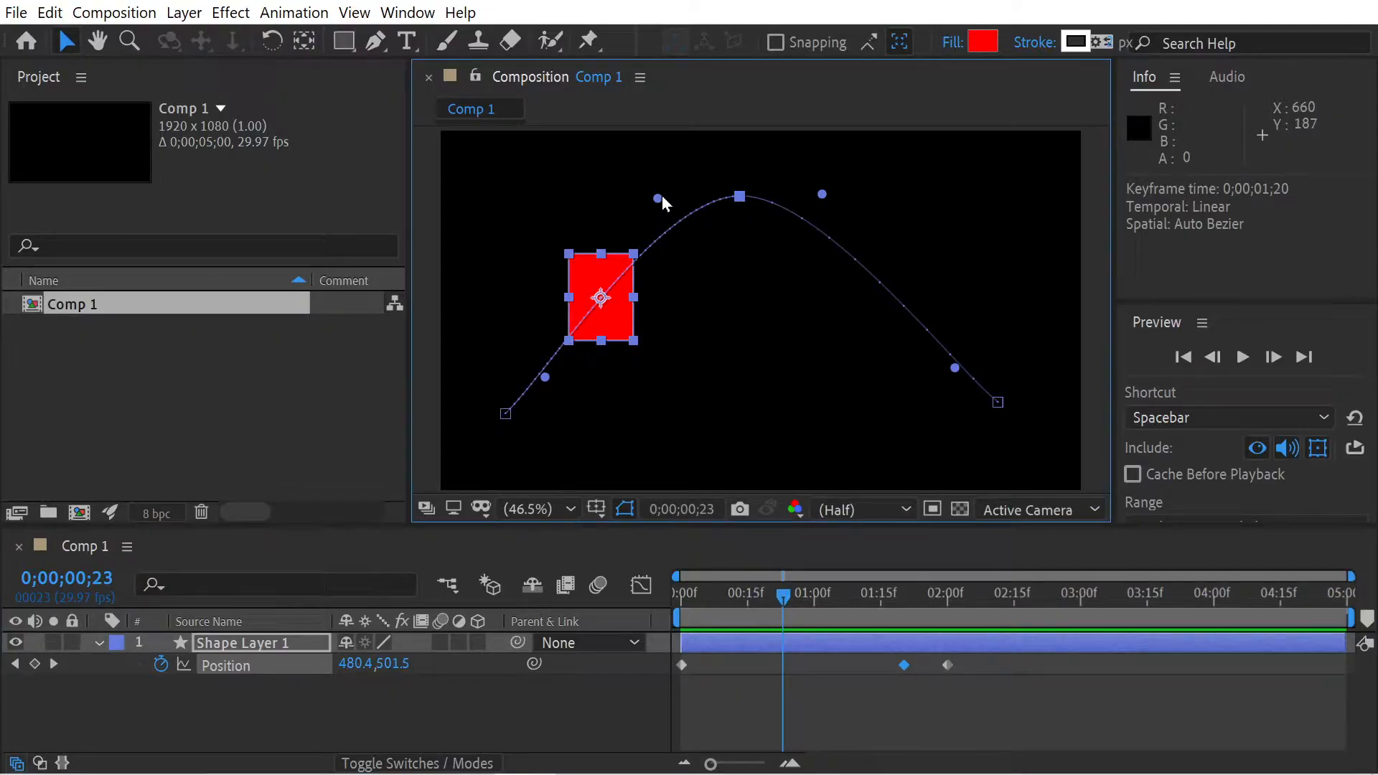
mouse_move(791, 204)
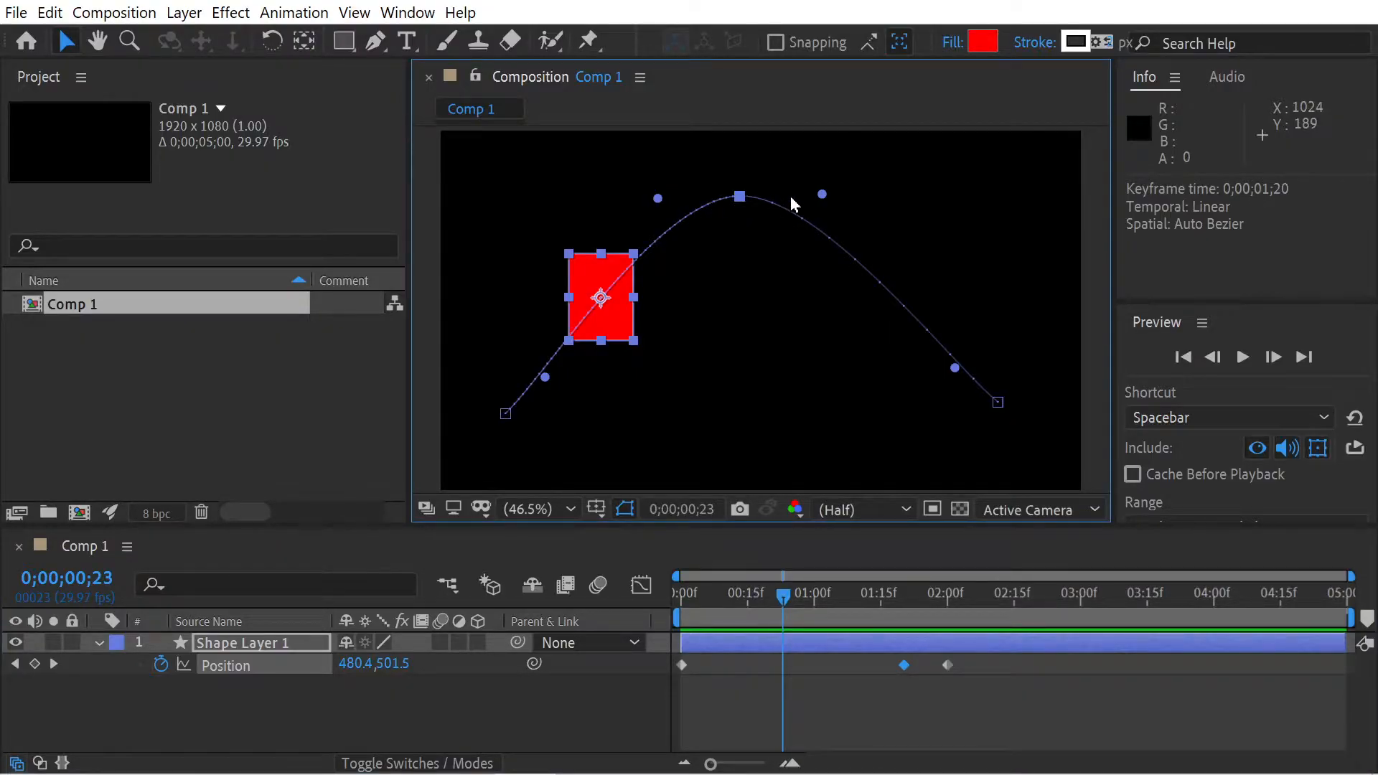
mouse_move(825, 192)
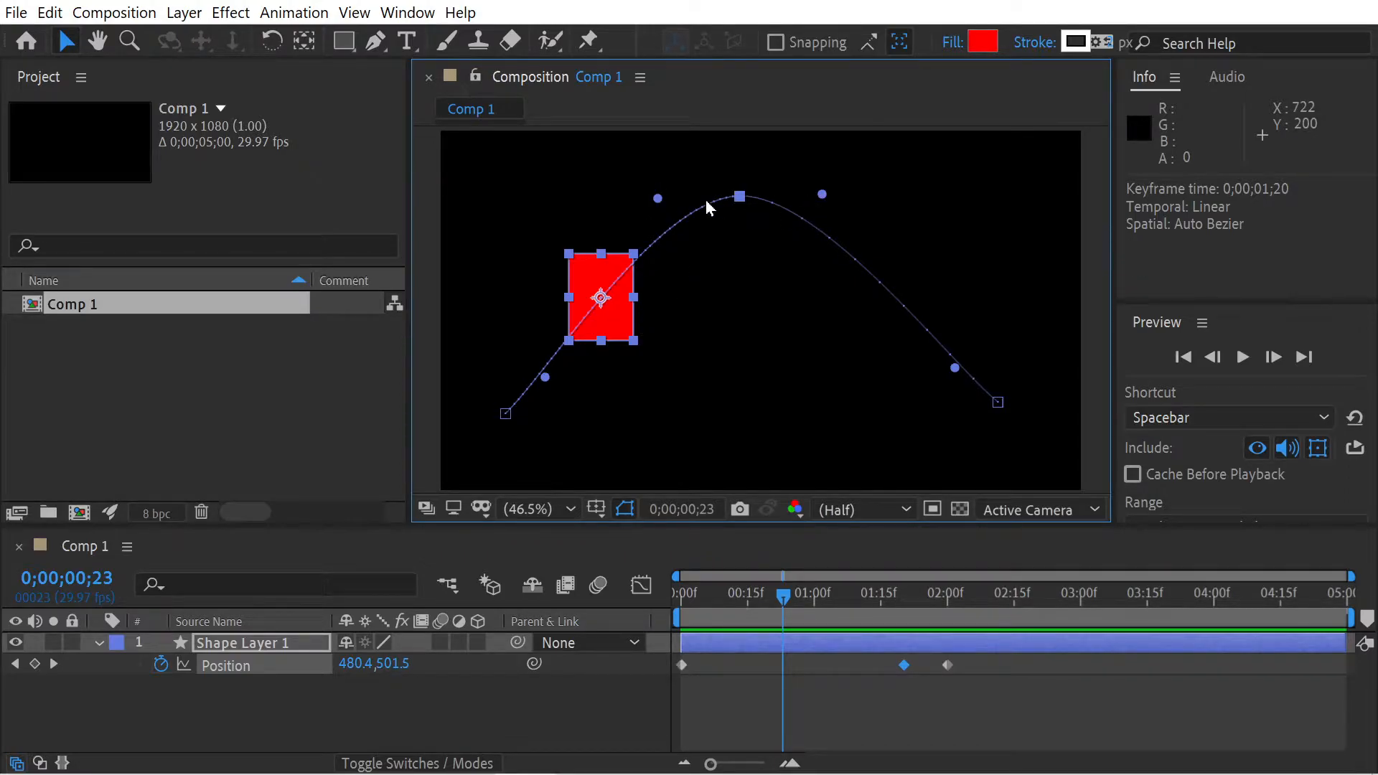
mouse_move(646, 438)
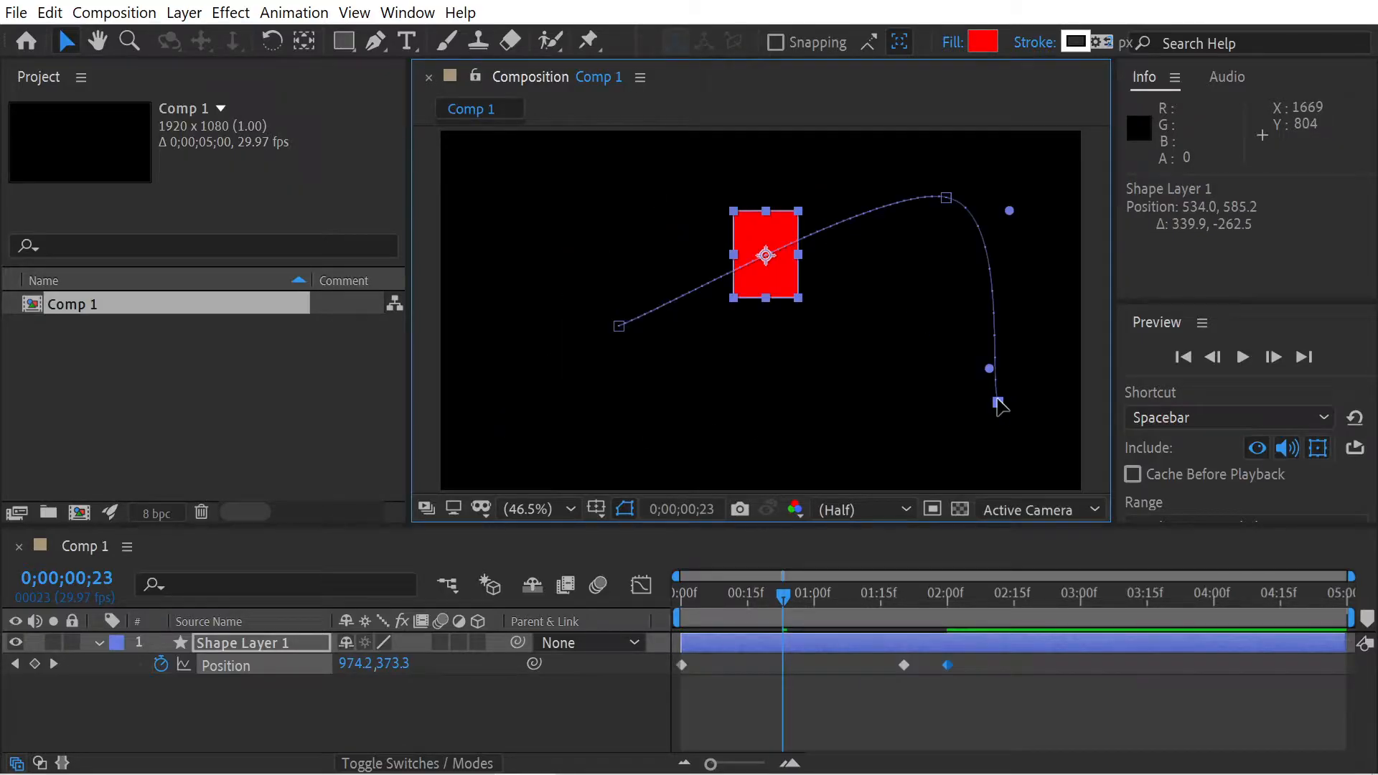
left_click_drag(1000, 407, 722, 453)
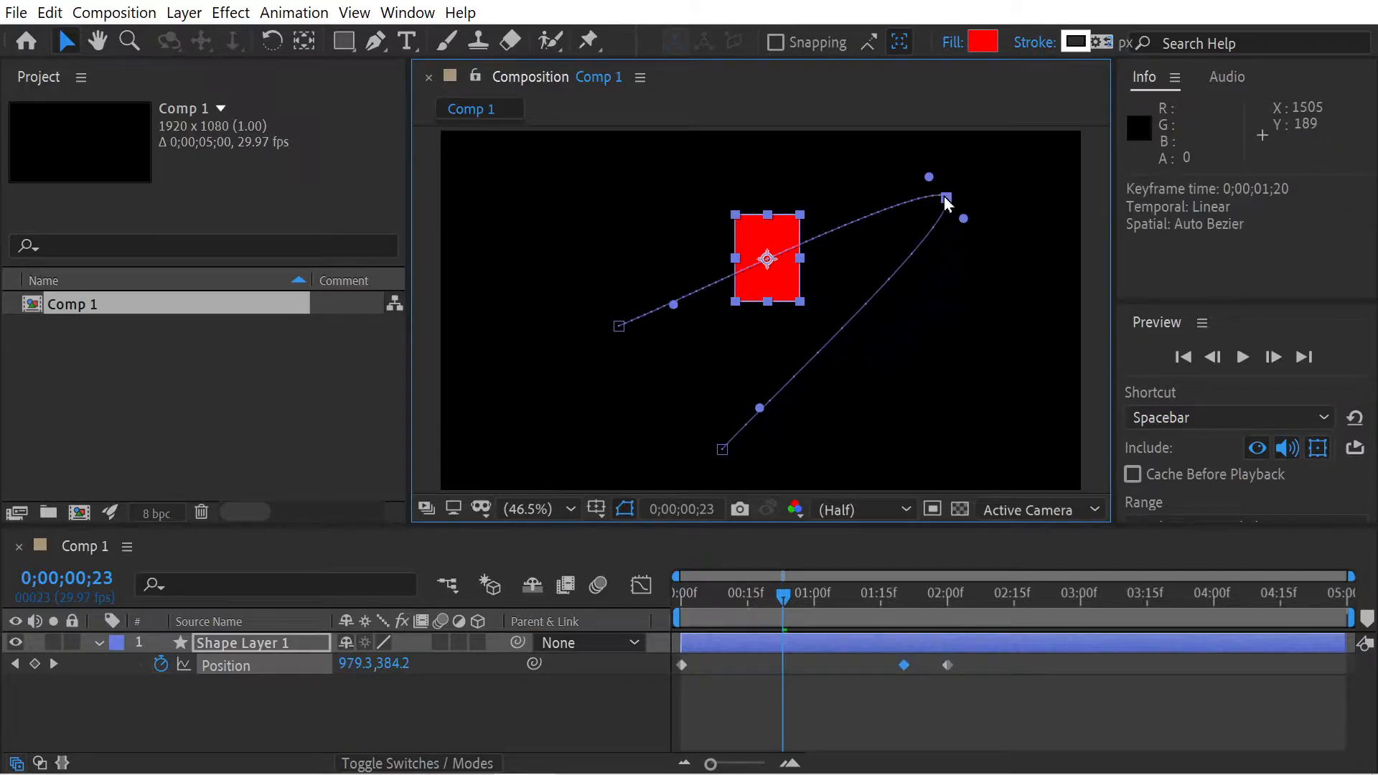
mouse_move(604, 331)
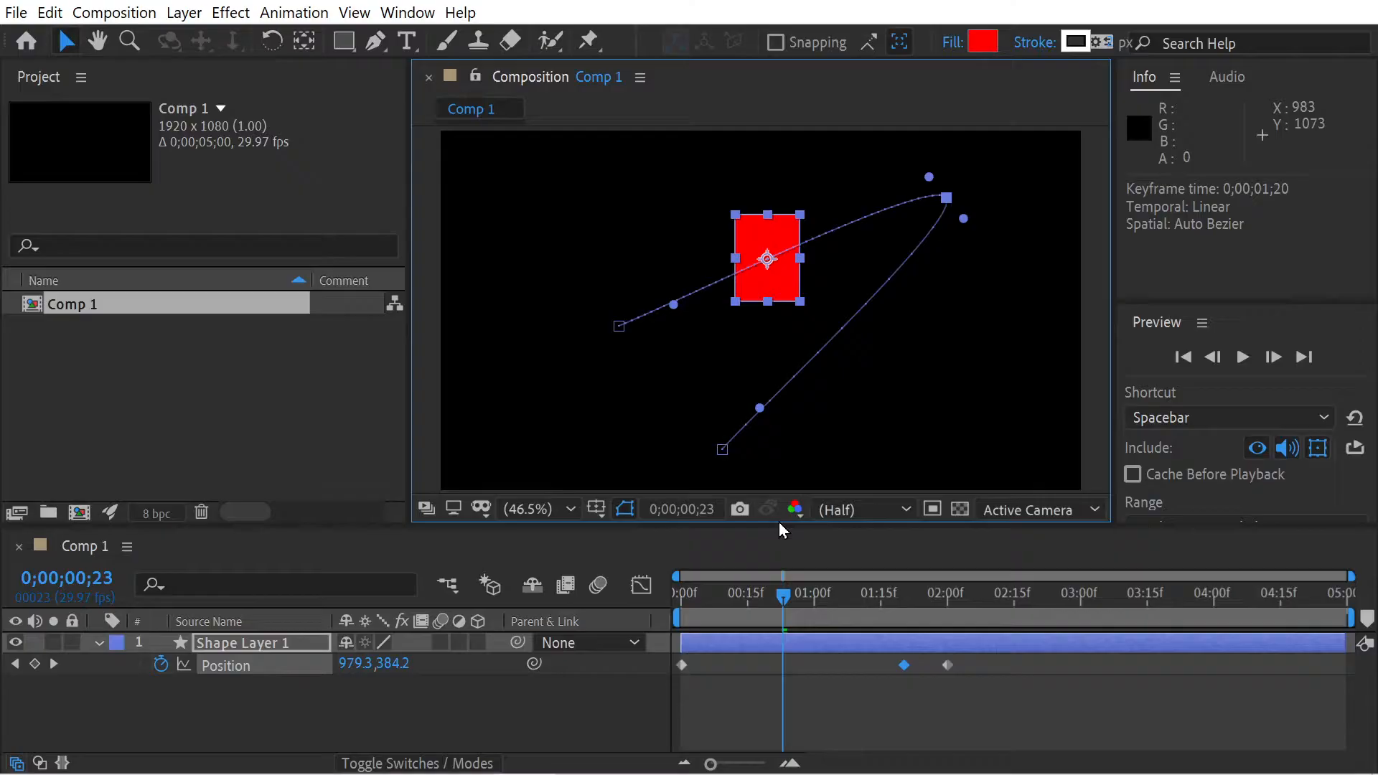
mouse_move(658, 352)
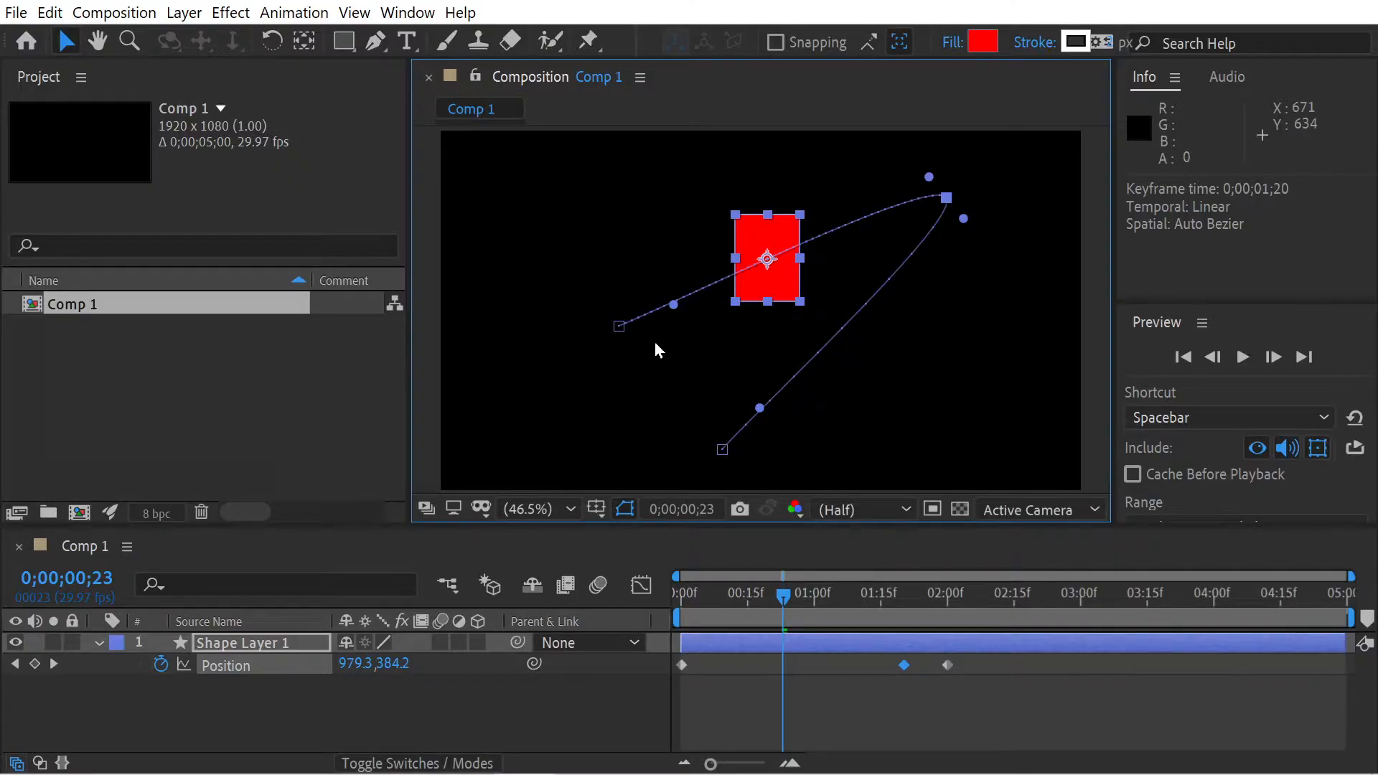
mouse_move(939, 211)
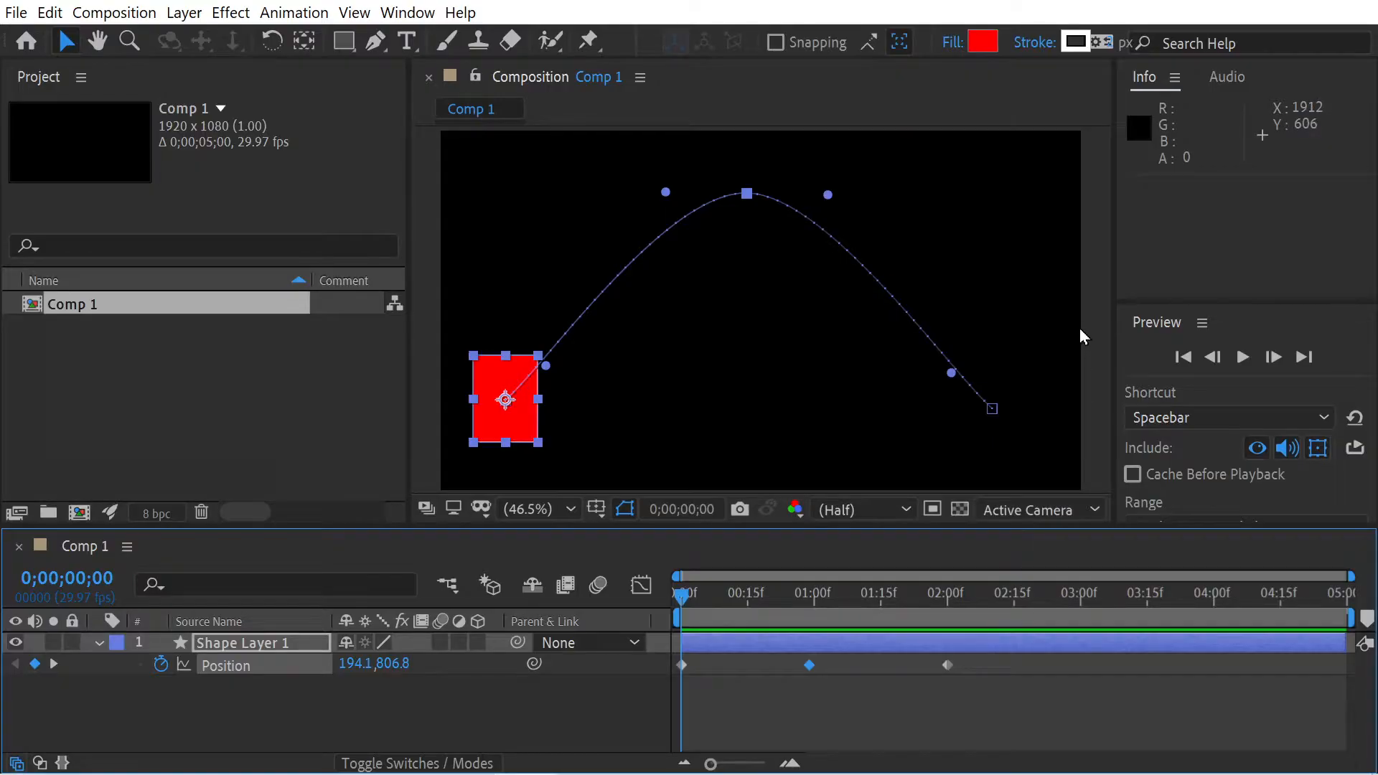
mouse_move(1319, 448)
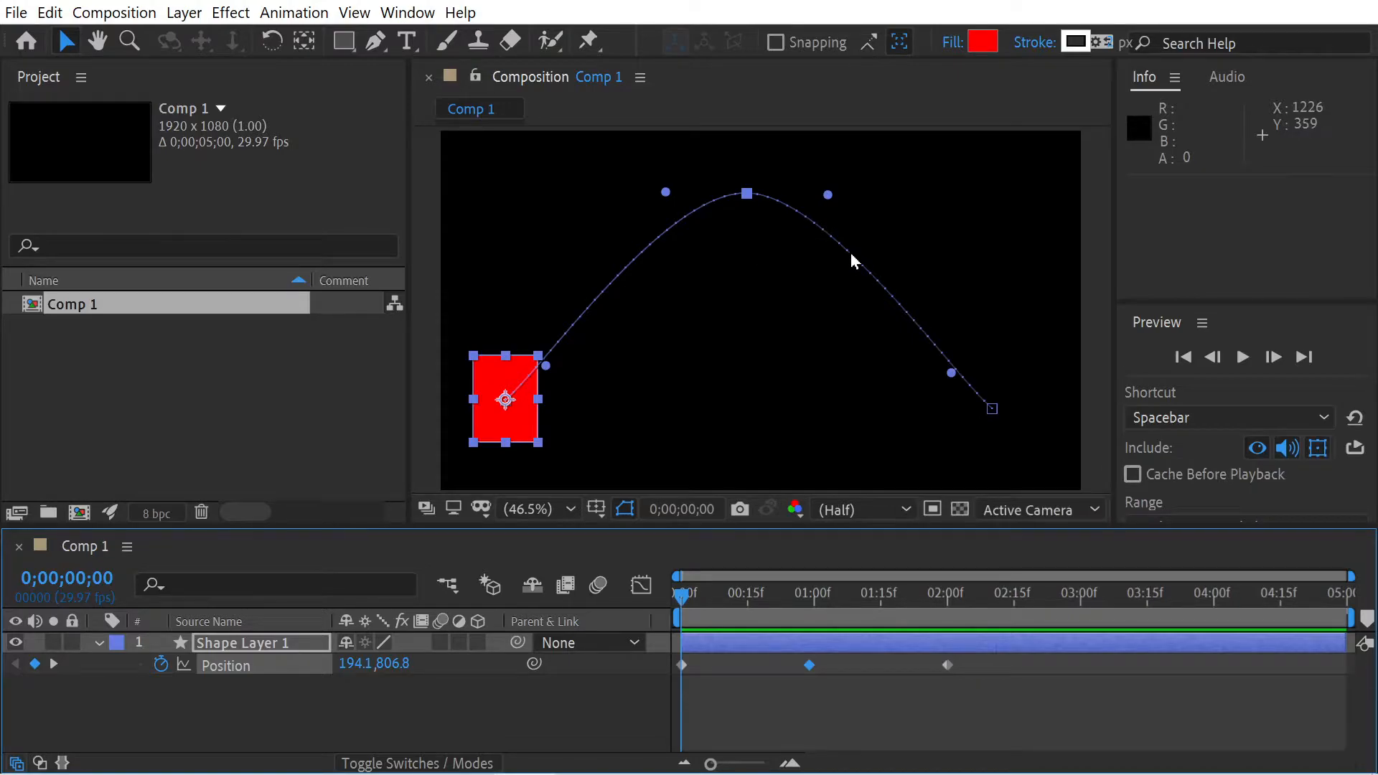
mouse_move(834, 277)
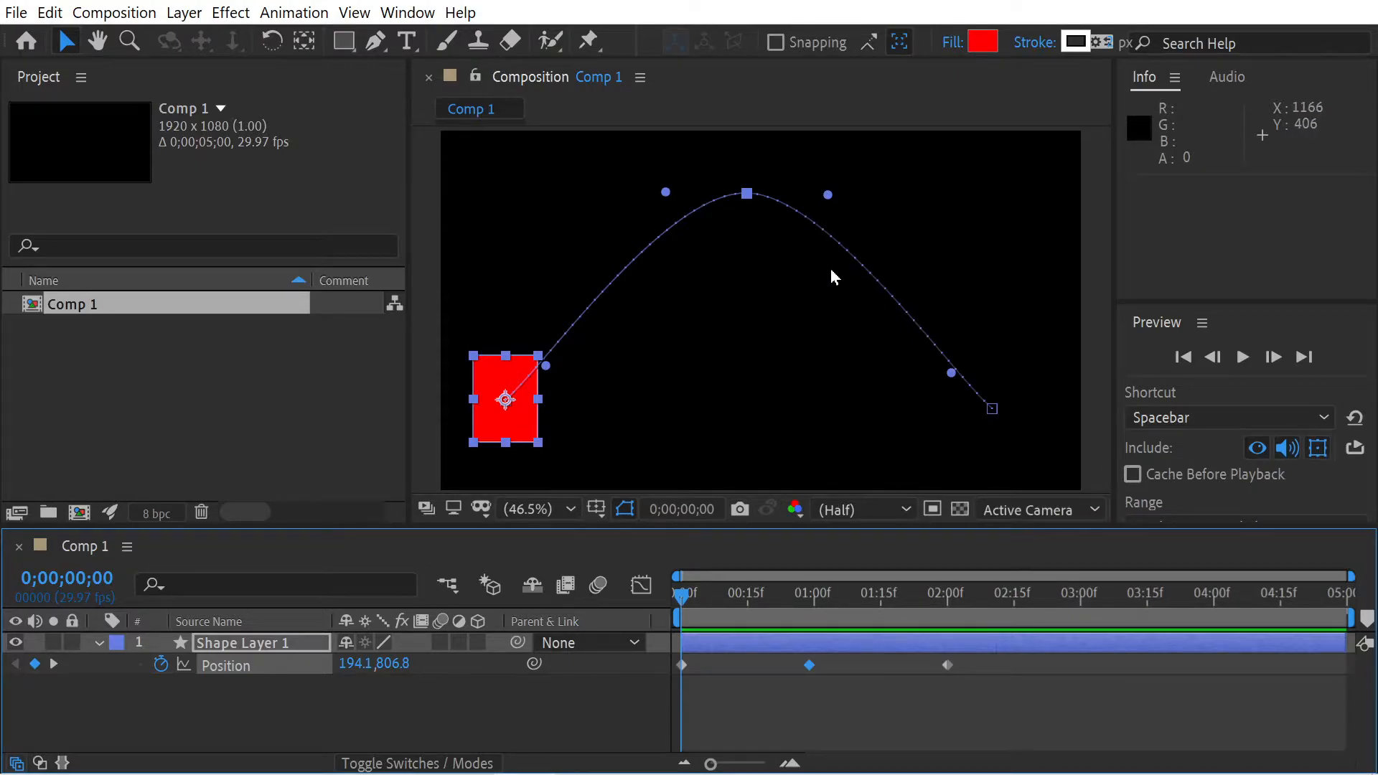
mouse_move(1318, 448)
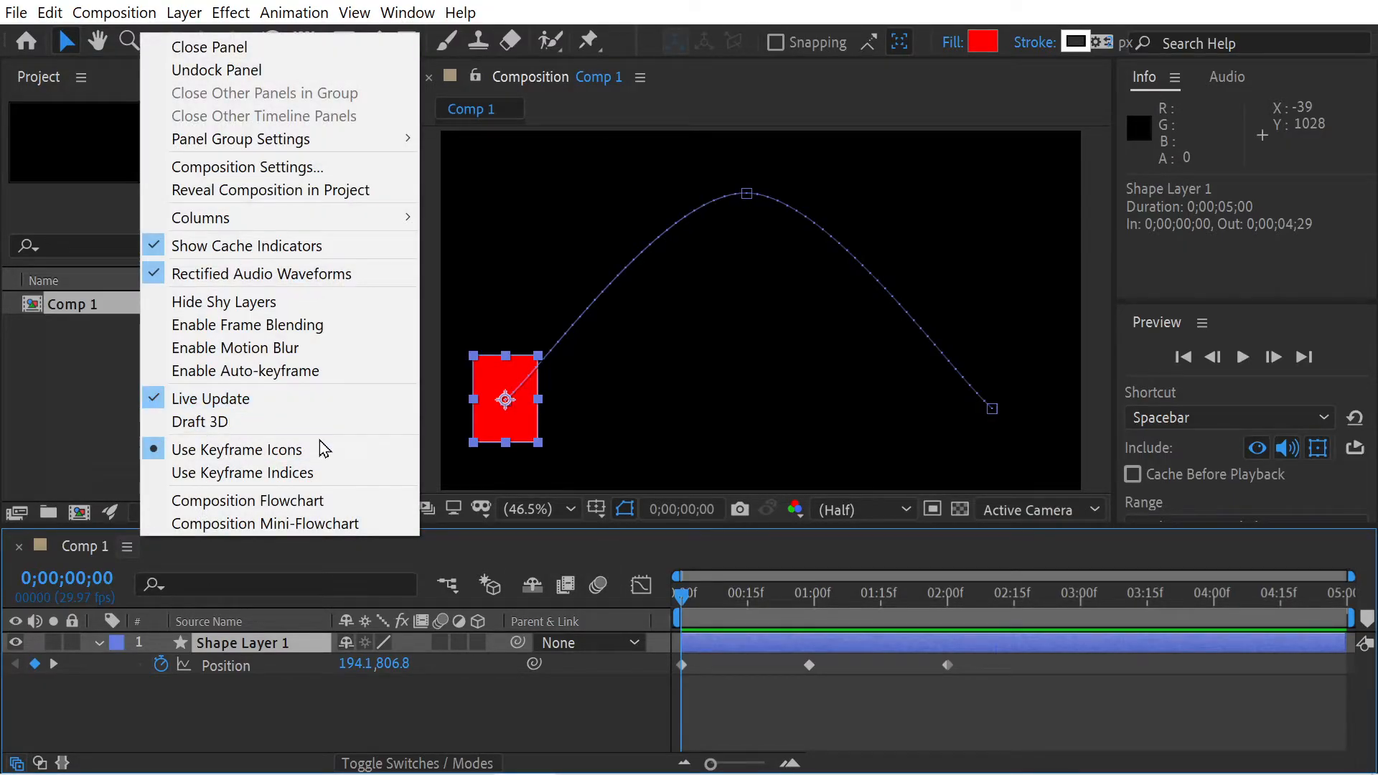
Switch the timeline to display keyframes as icons.
left_click(514, 545)
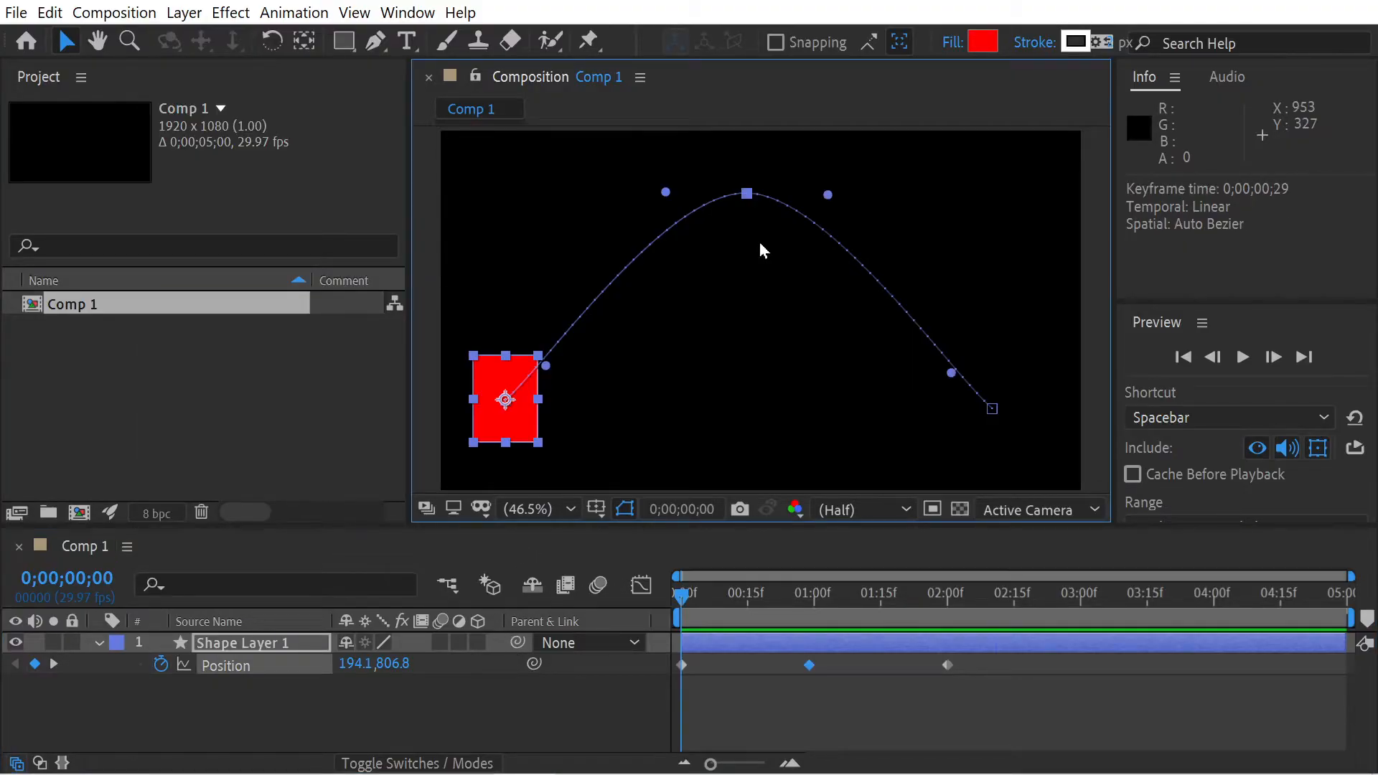
mouse_move(998, 238)
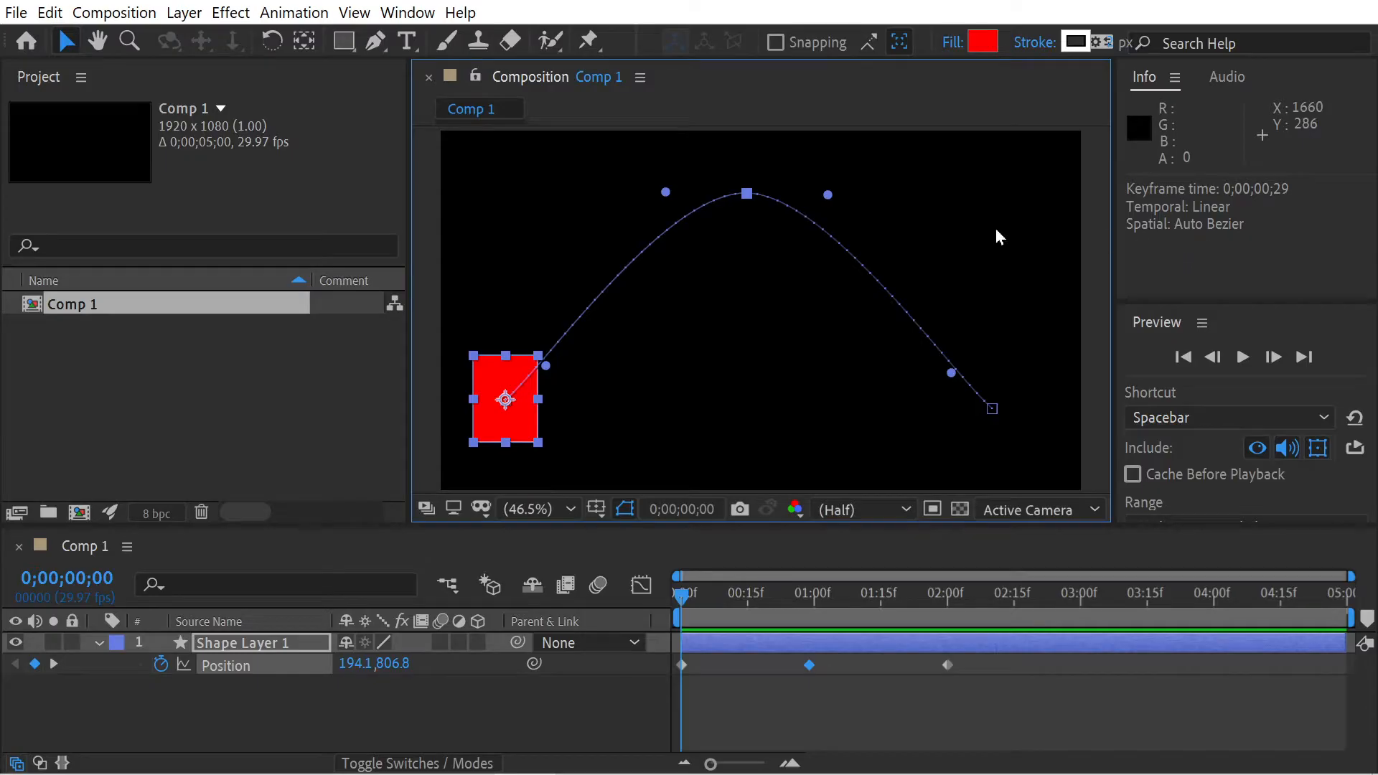
mouse_move(748, 219)
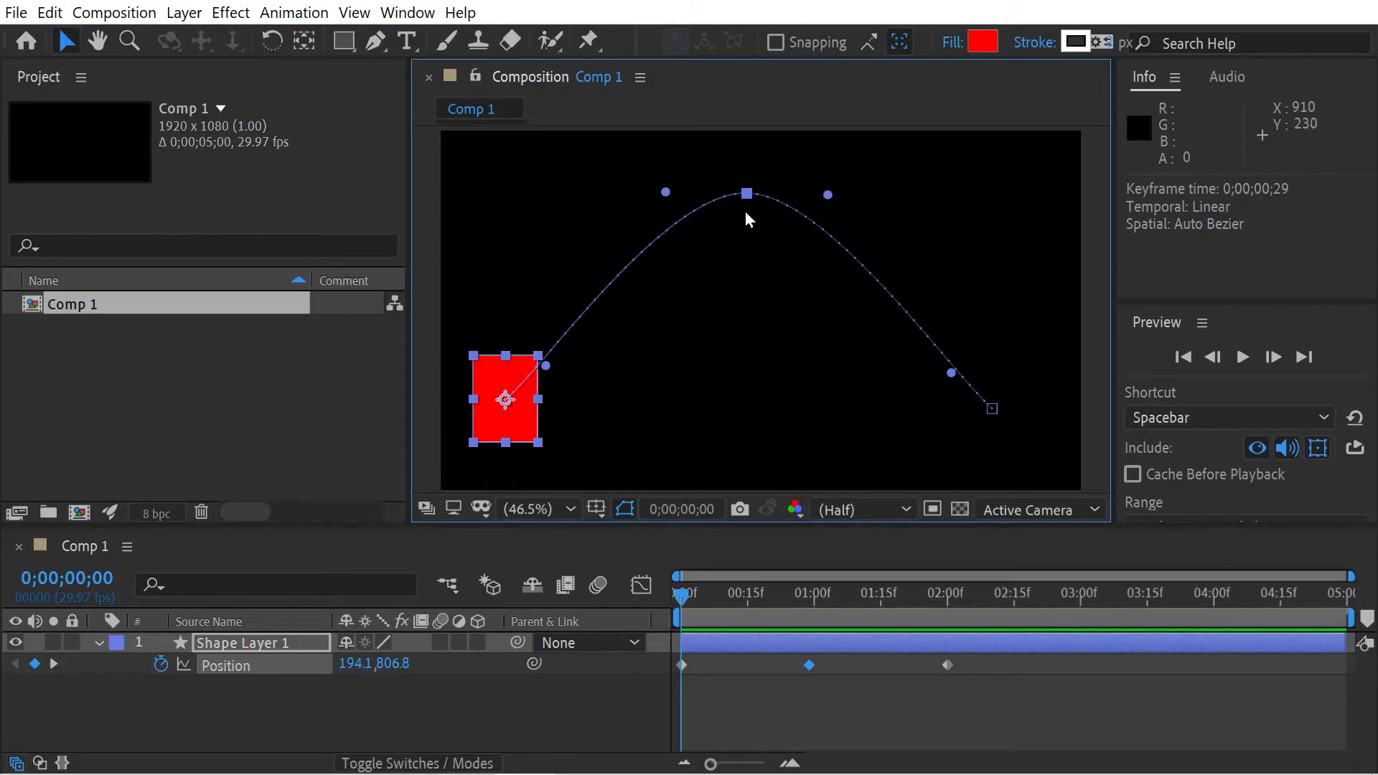
mouse_move(826, 216)
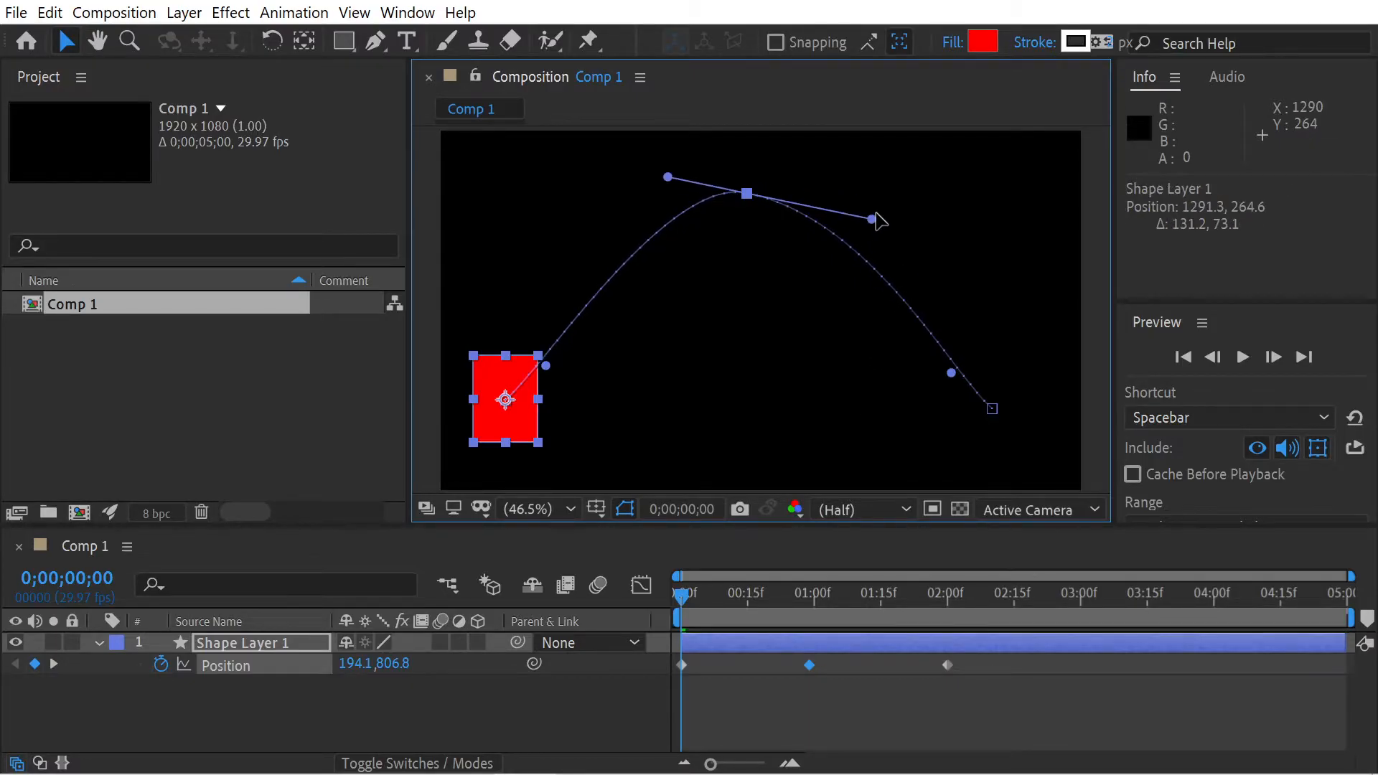
Raise and shorten the peak's right handle, then stretch its left handle far top-left.
left_click_drag(875, 219, 877, 174)
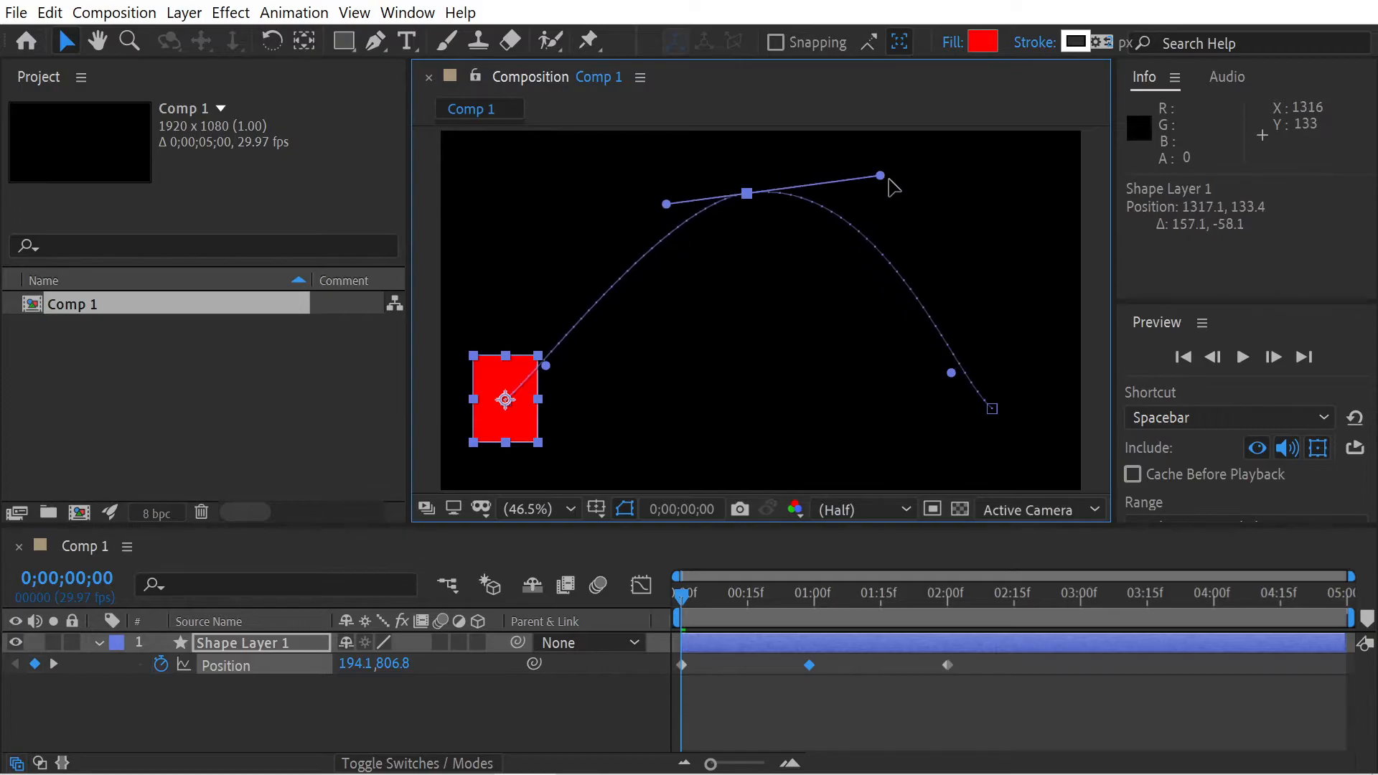
left_click_drag(879, 175, 825, 180)
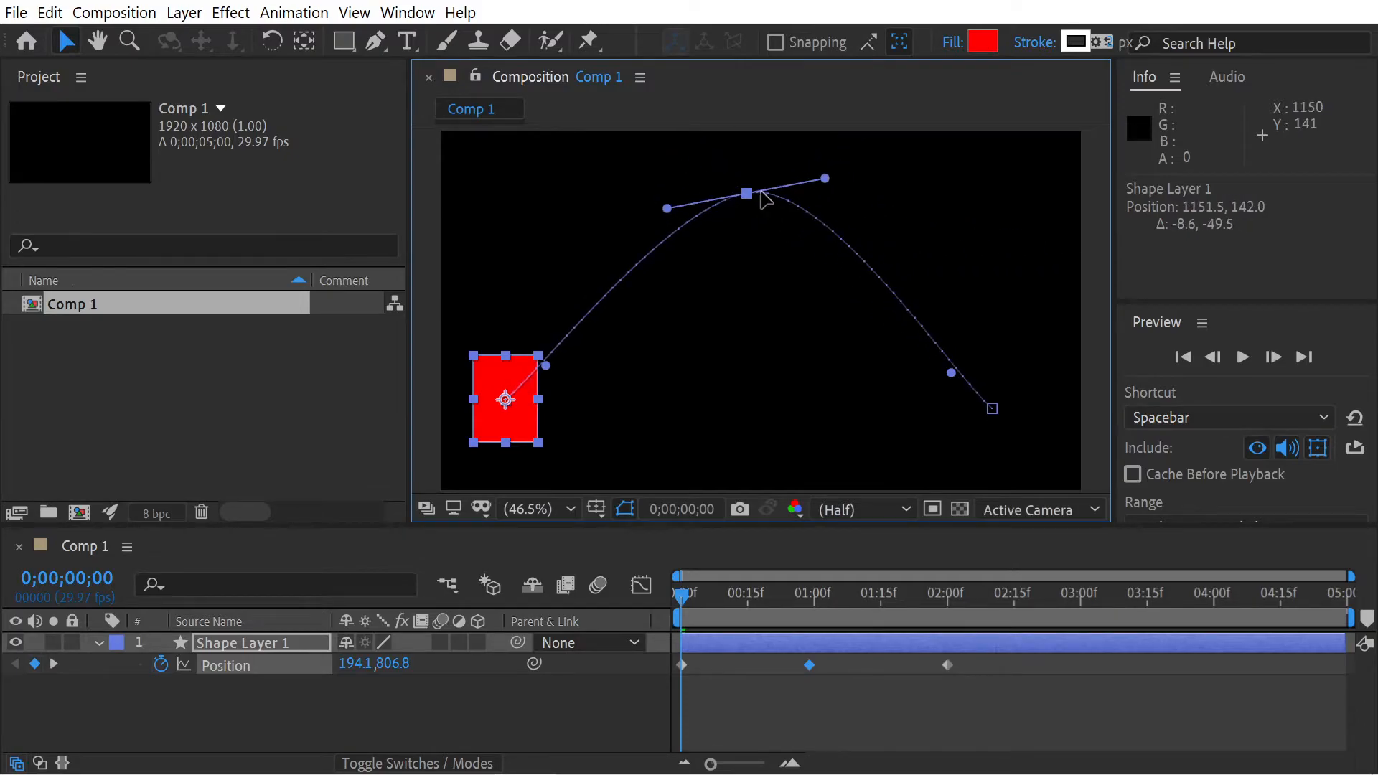
left_click_drag(746, 192, 584, 301)
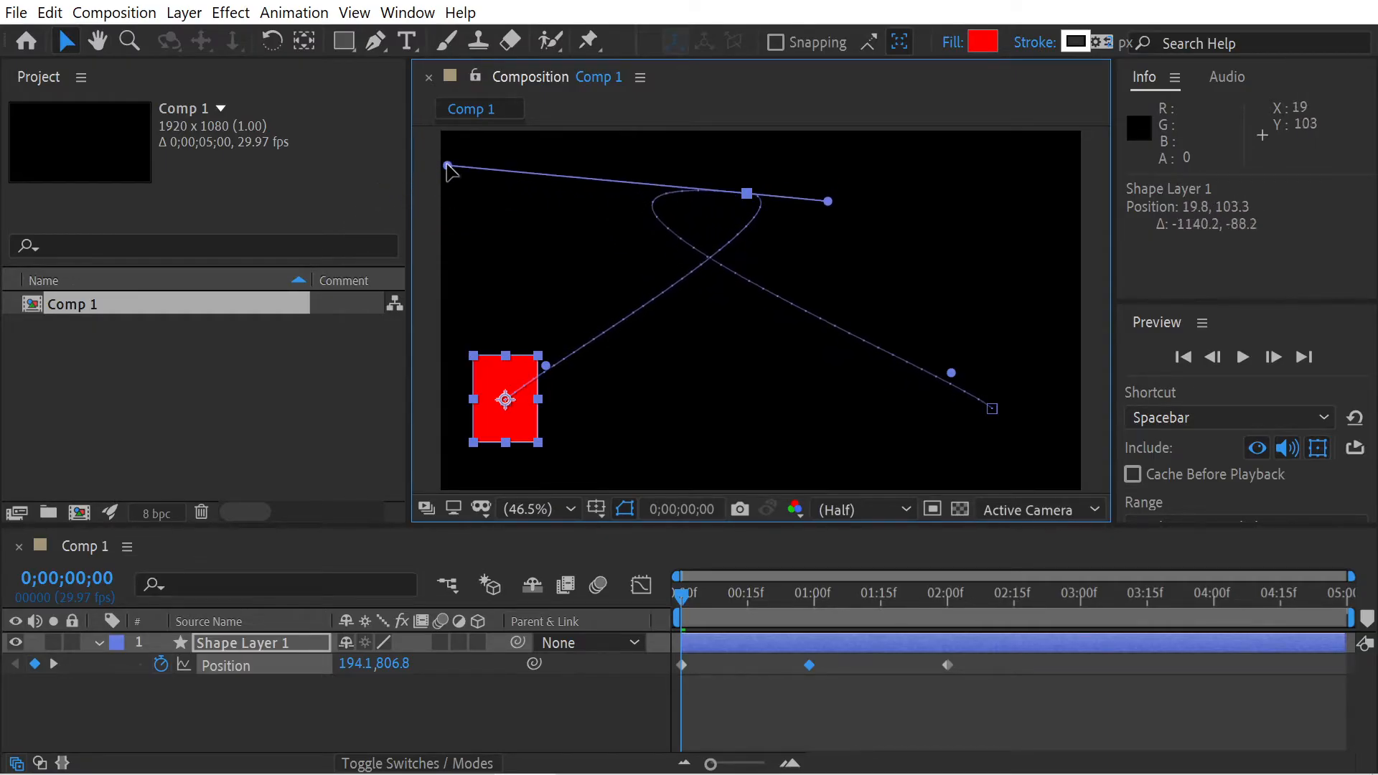
left_click_drag(447, 166, 465, 166)
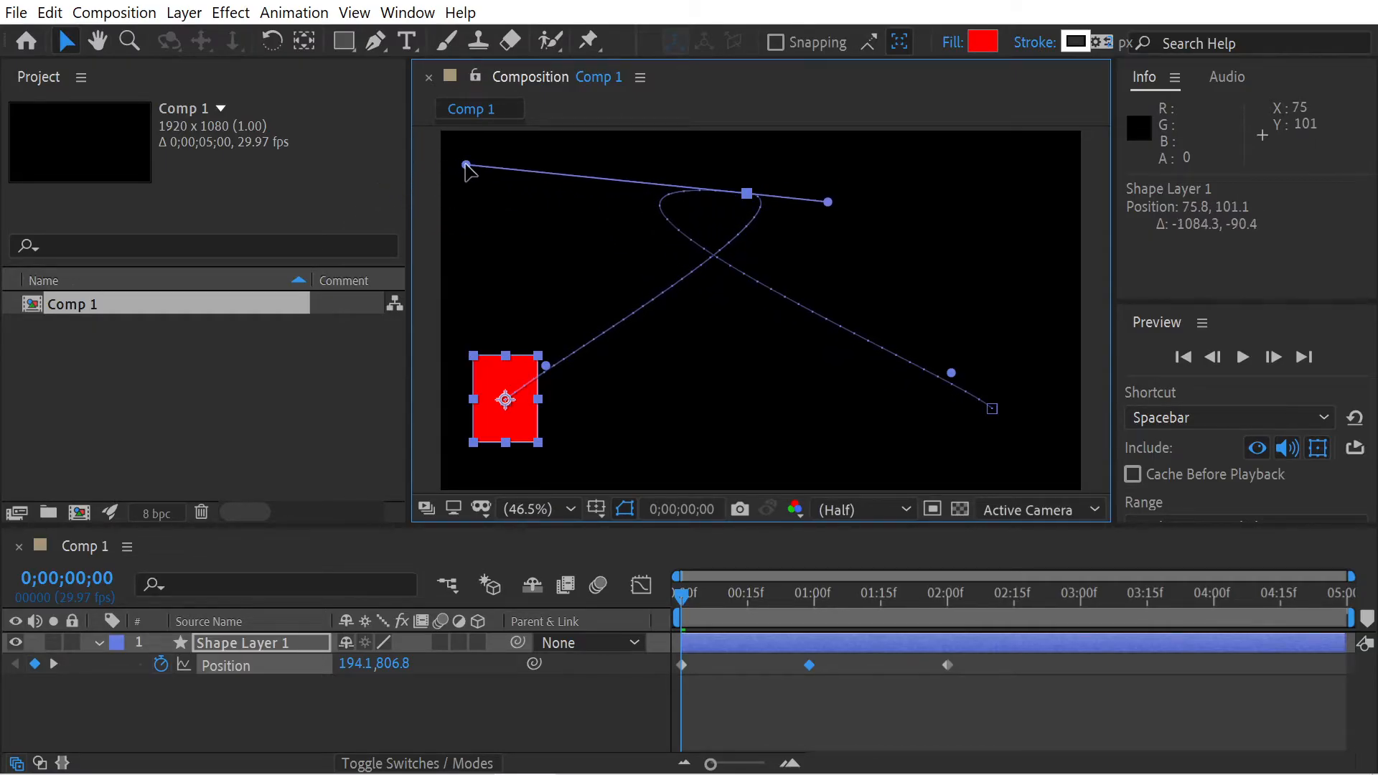
left_click(744, 192)
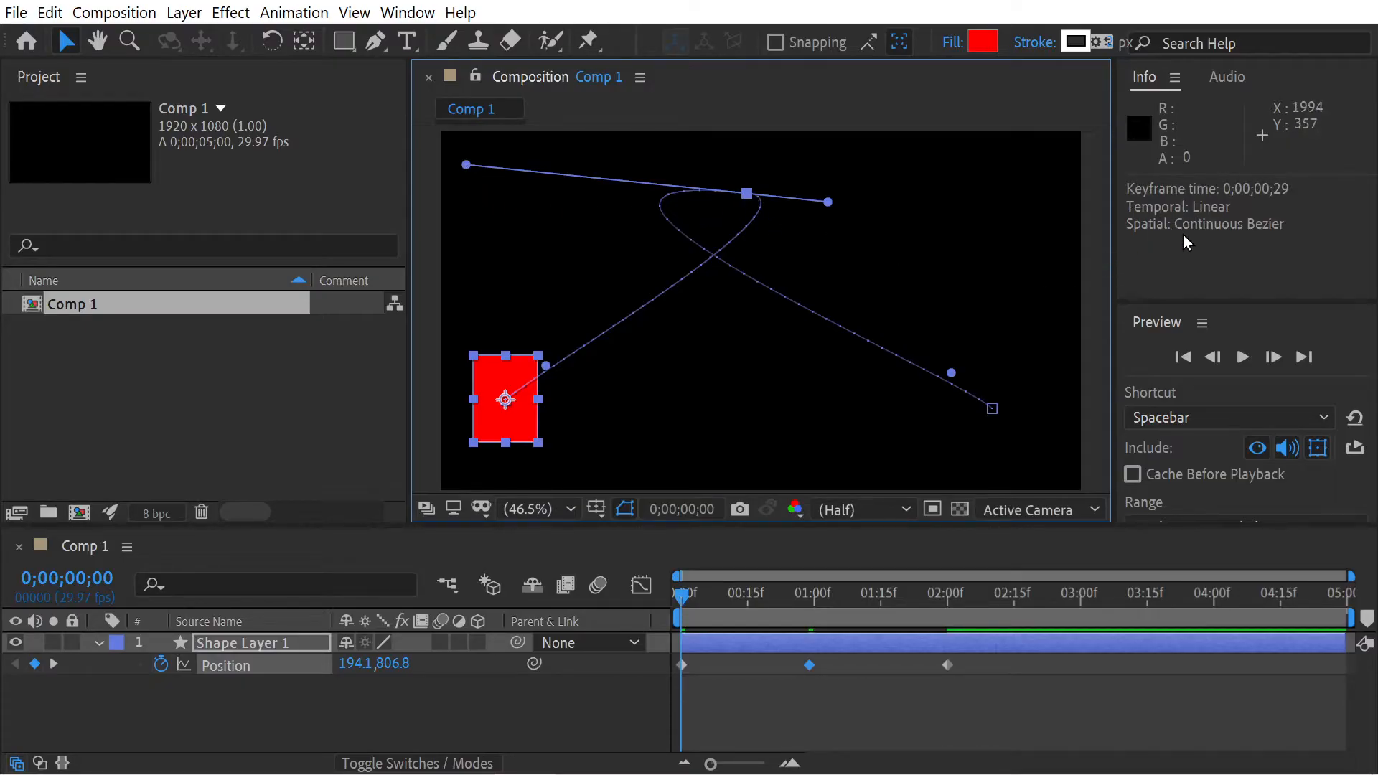
Curve the first keyframe's handle downward and level the peak's right handle.
left_click_drag(745, 194, 765, 211)
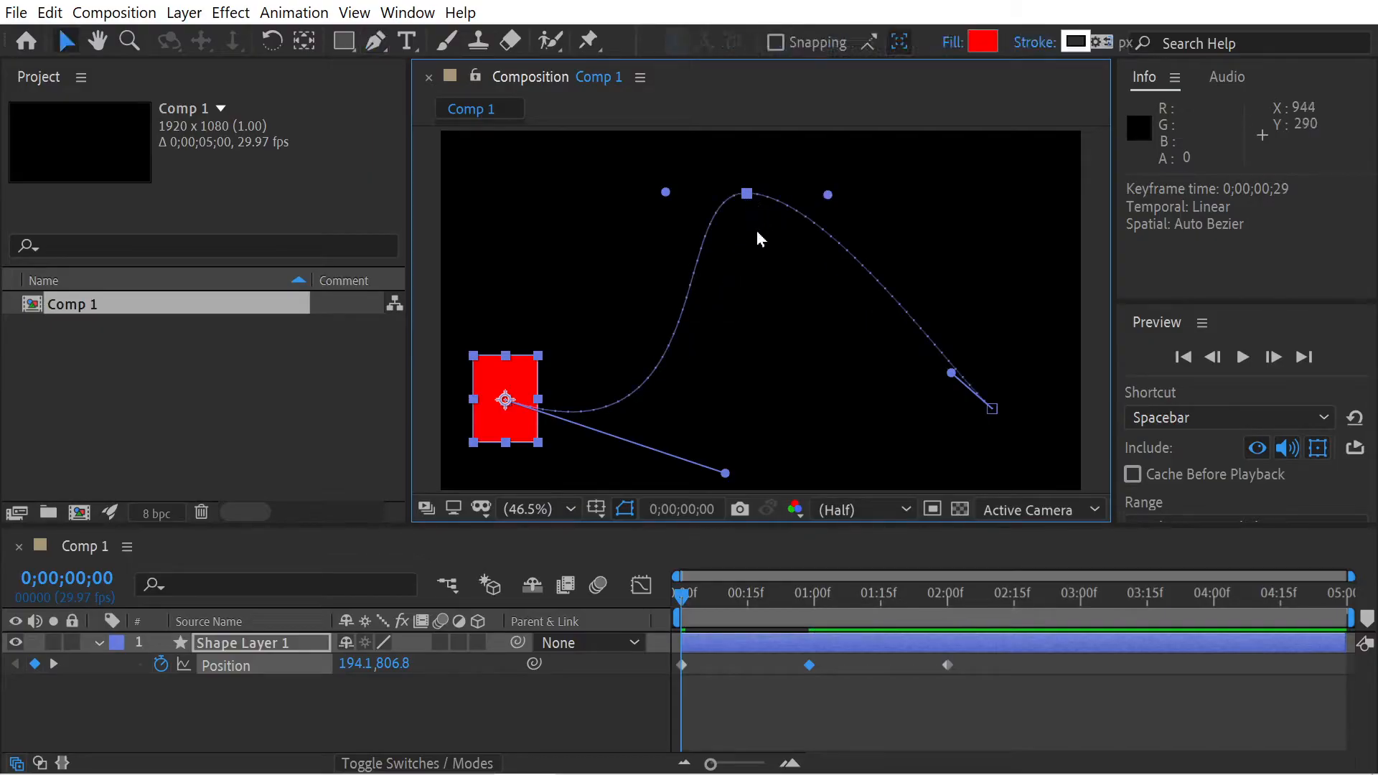
mouse_move(769, 257)
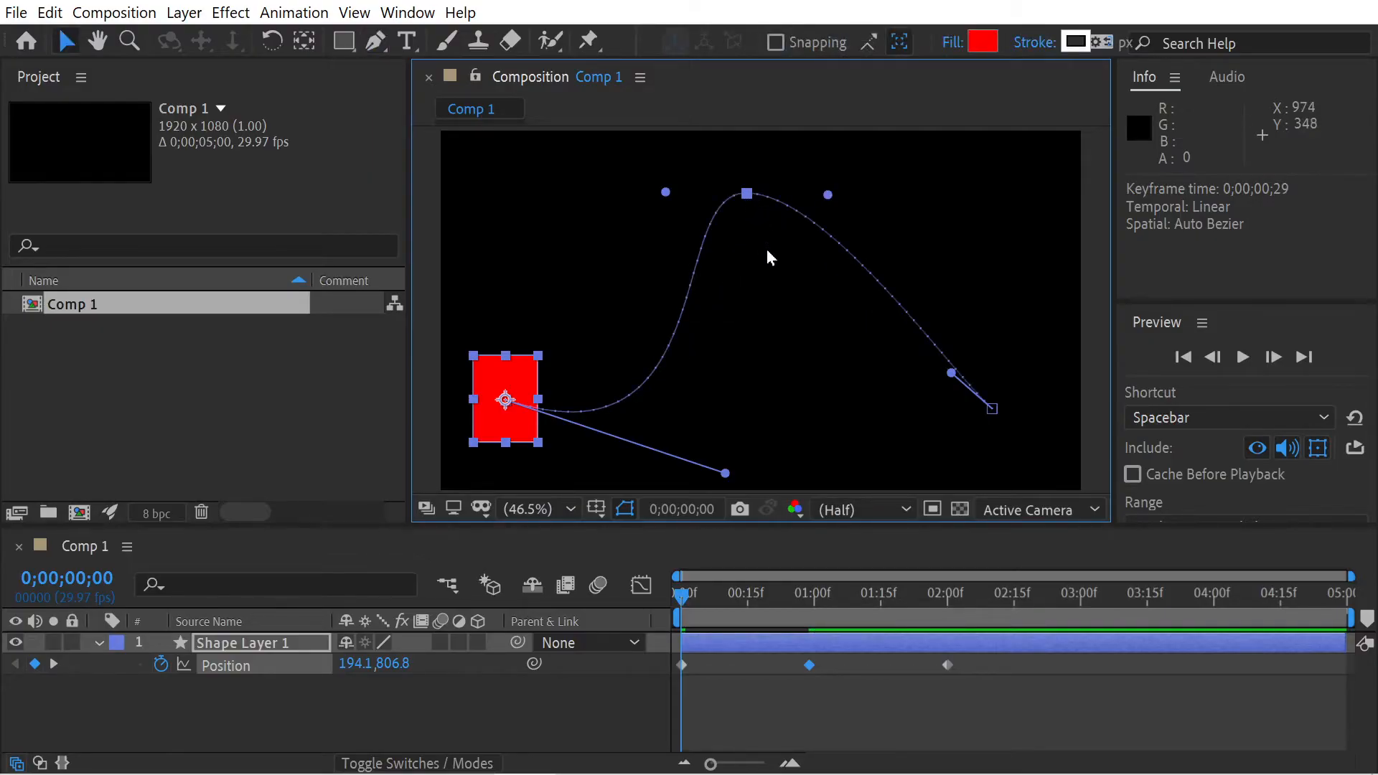
mouse_move(836, 266)
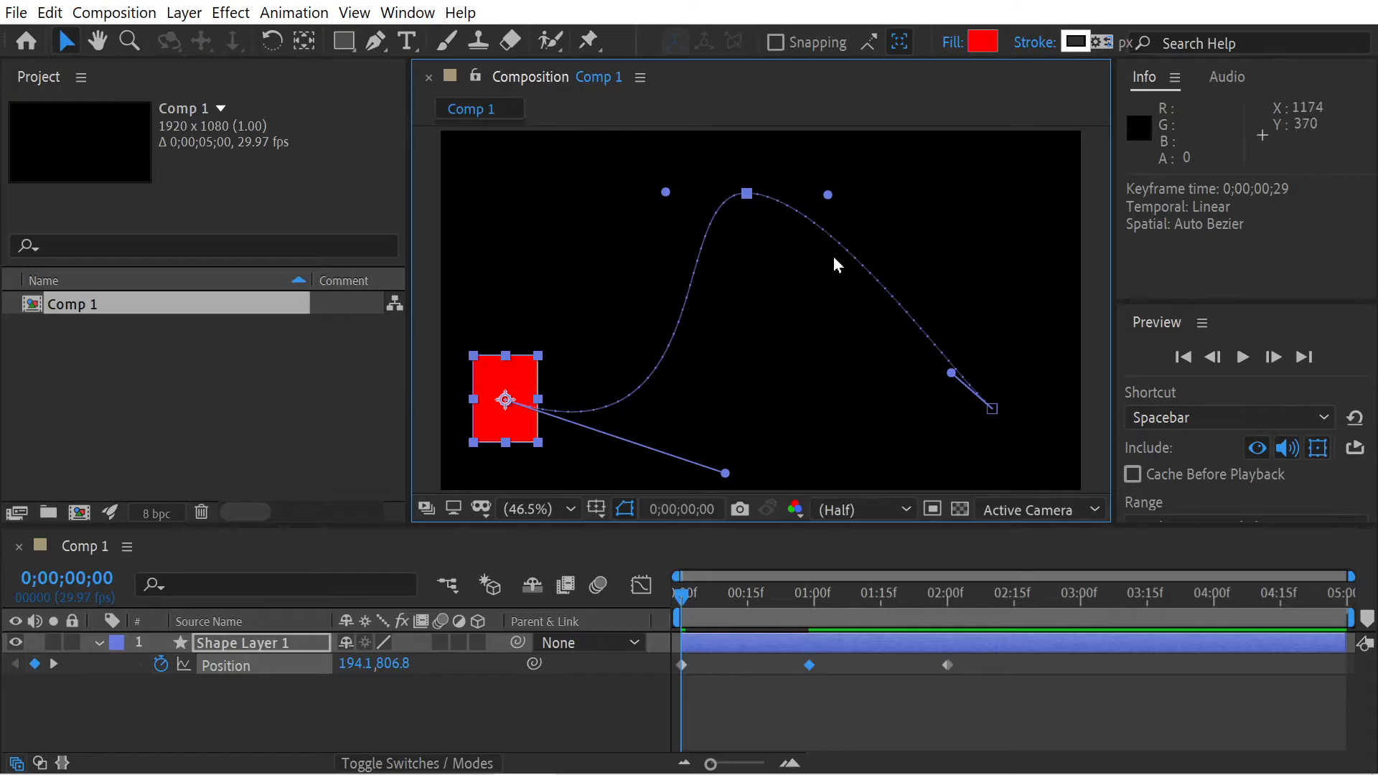
mouse_move(835, 206)
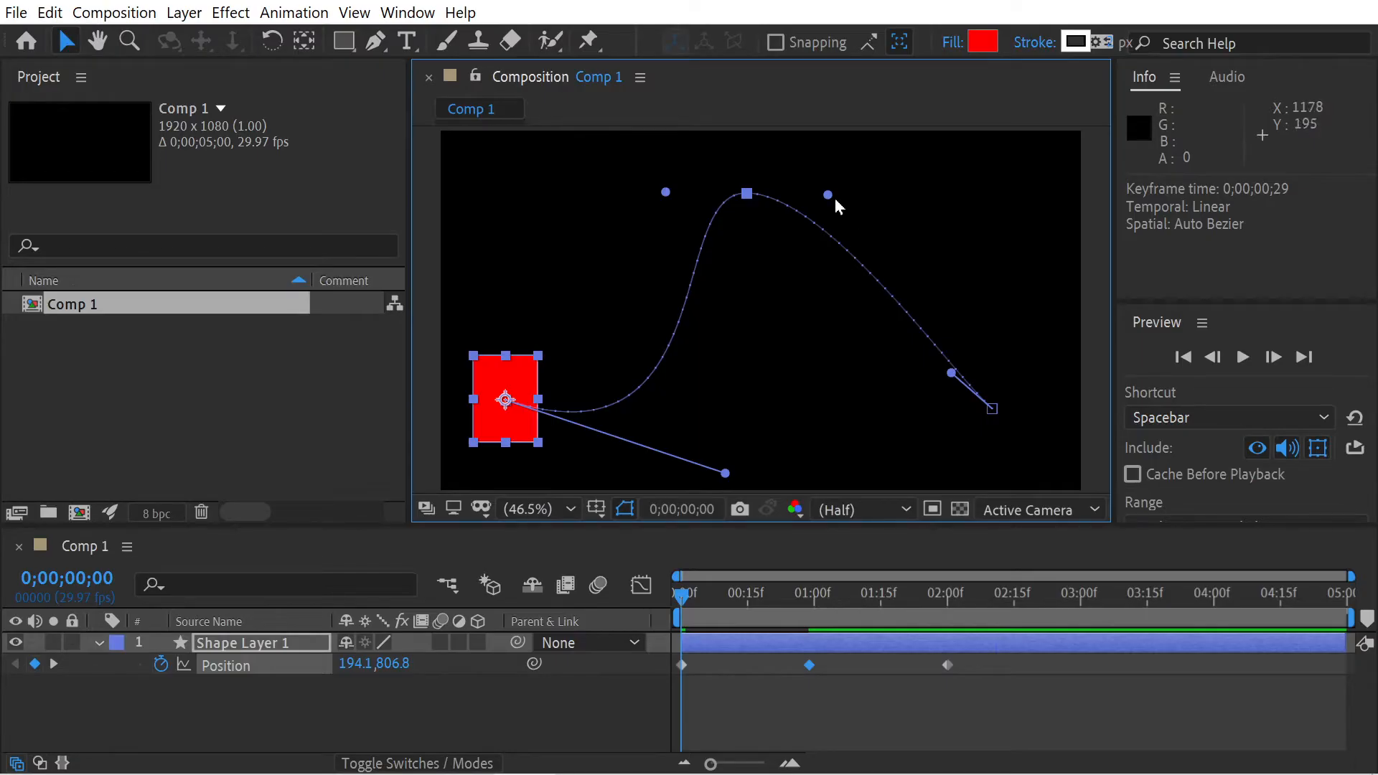
left_click_drag(826, 195, 842, 191)
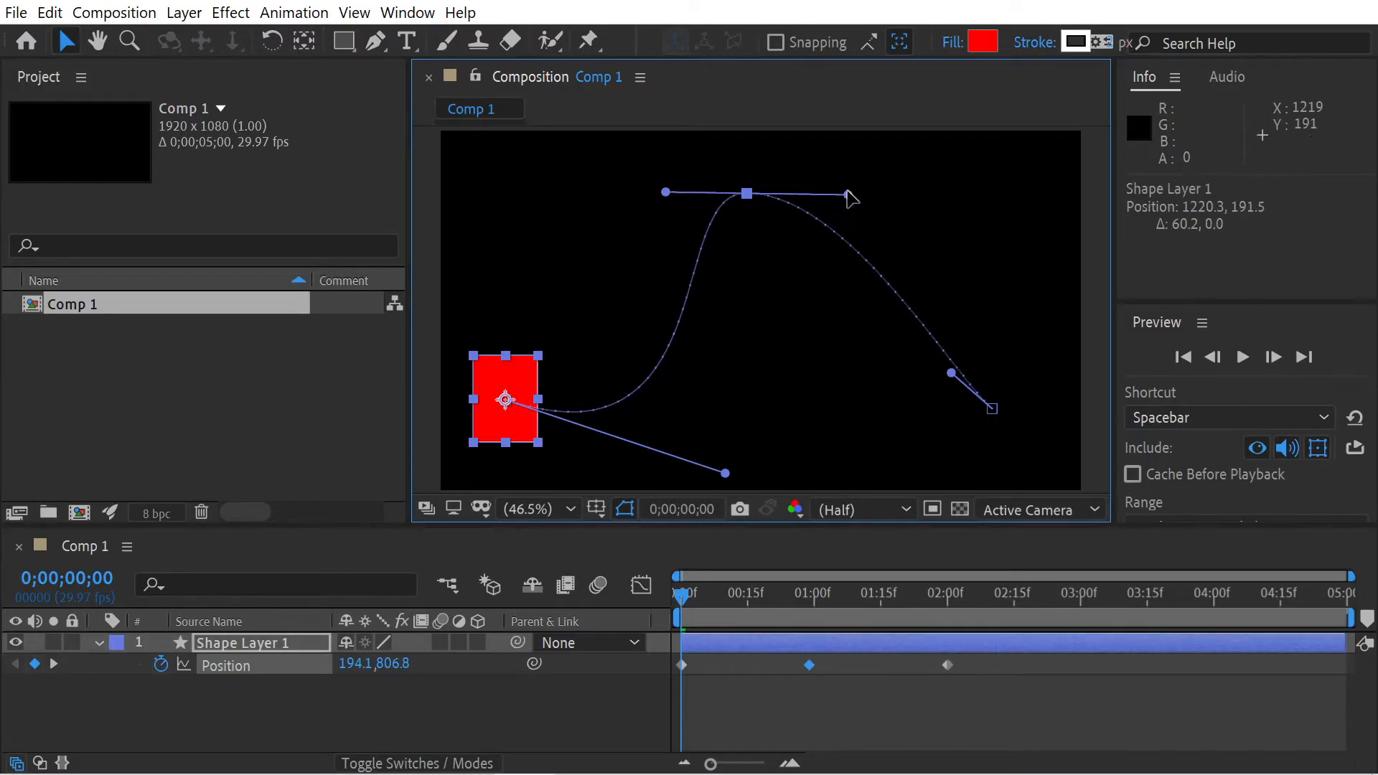
left_click_drag(851, 200, 848, 189)
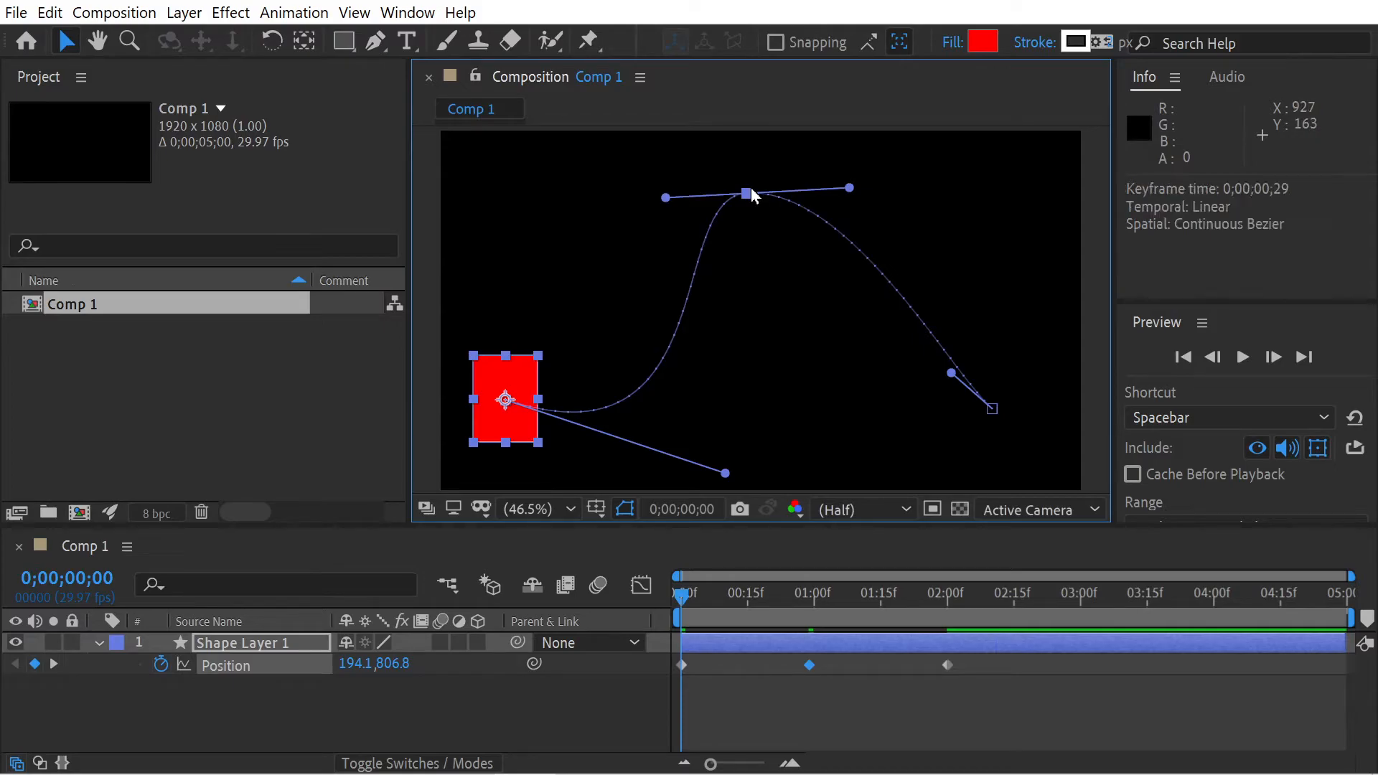
mouse_move(853, 194)
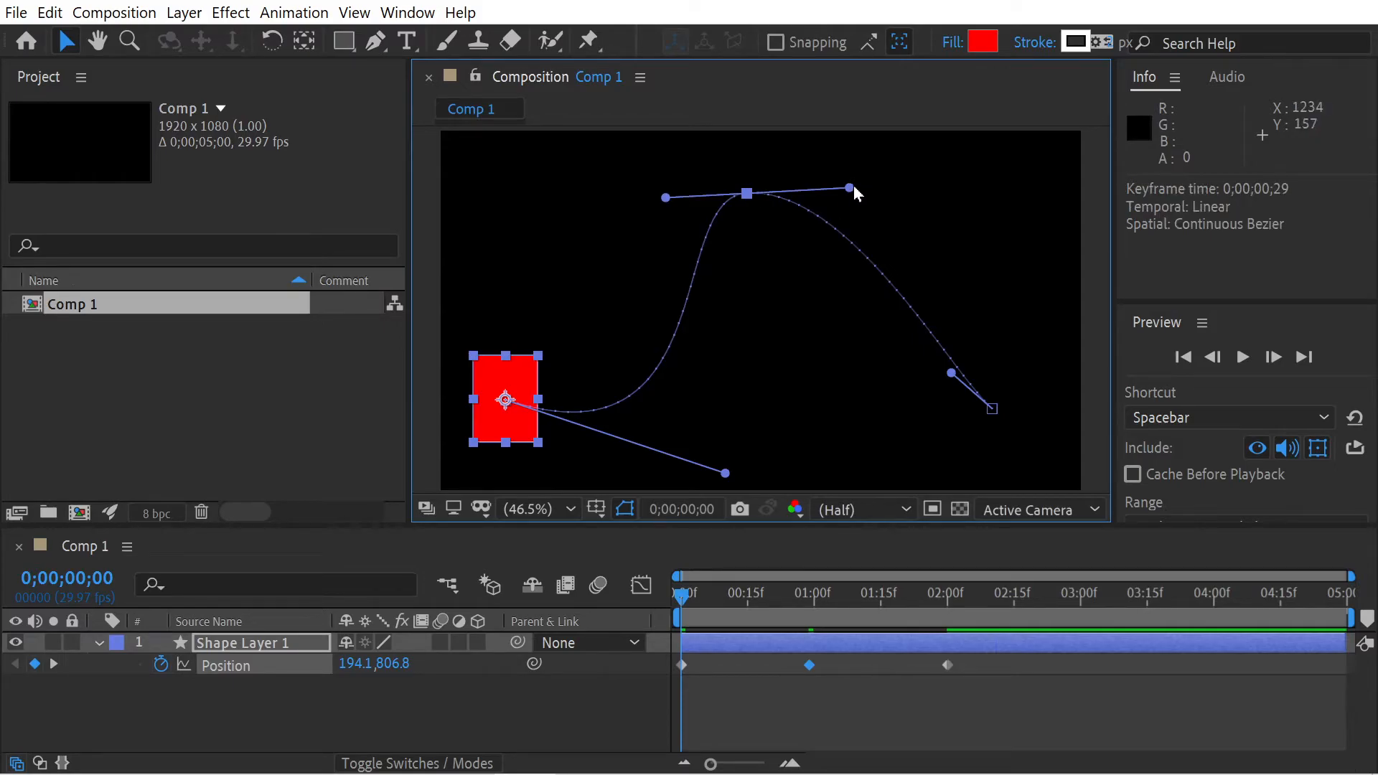
Reset the peak vertex with Convert Vertex, then stretch its right handle outward.
left_click(375, 42)
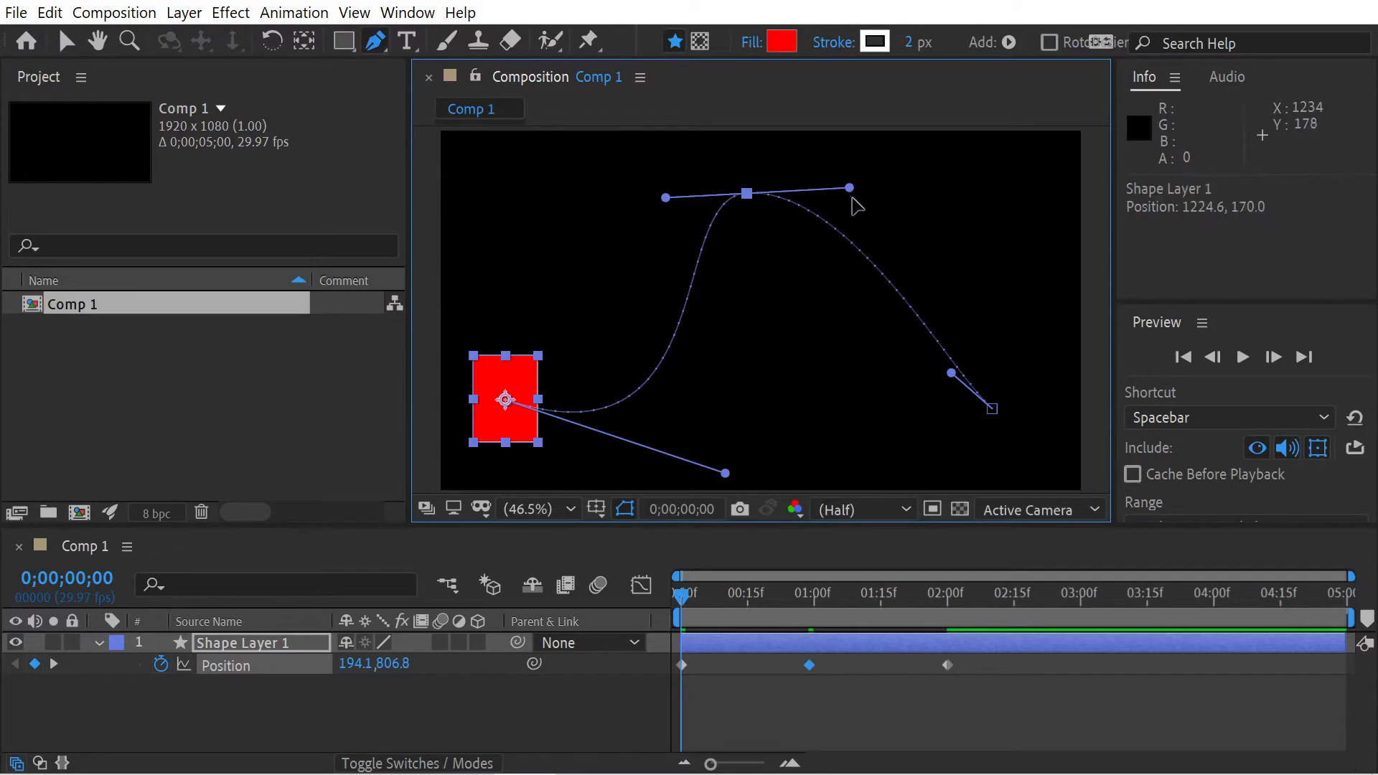
left_click_drag(847, 187, 813, 418)
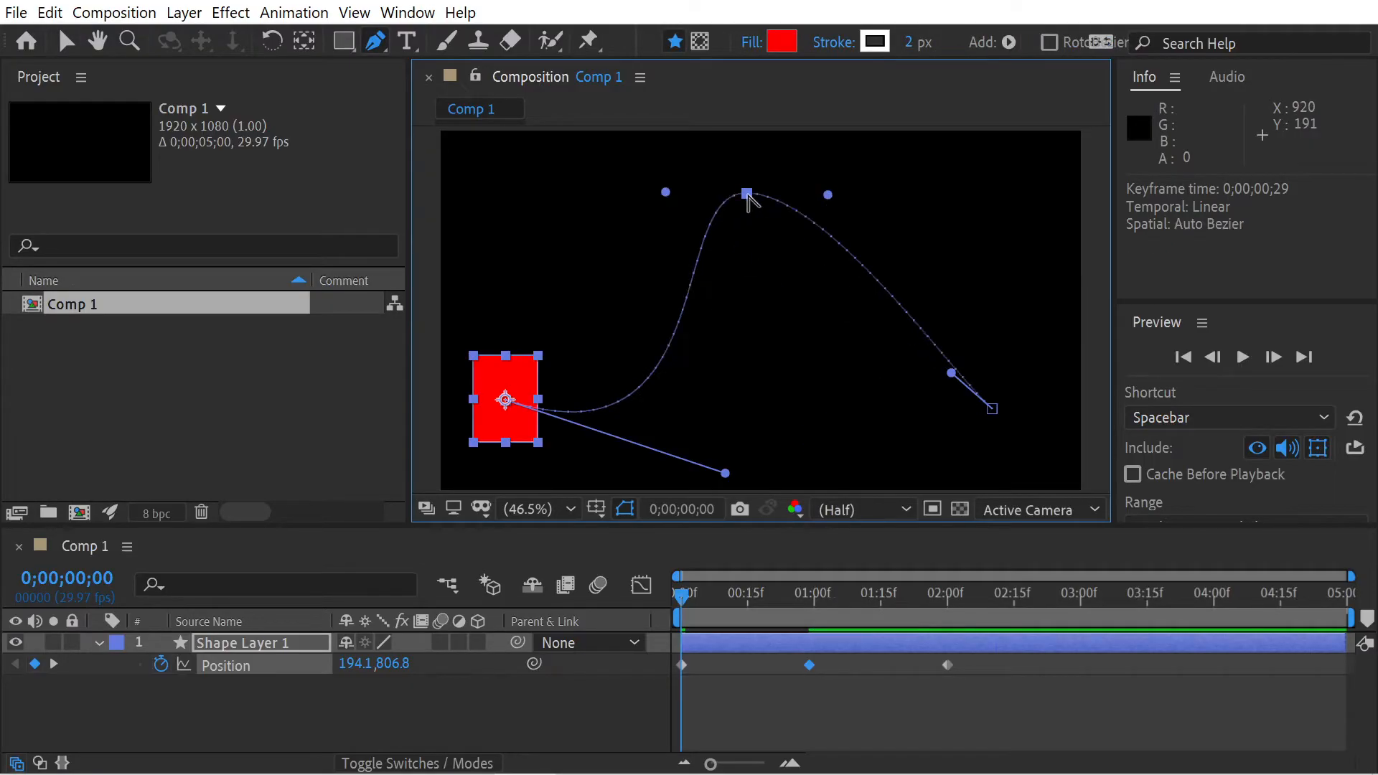
left_click(65, 42)
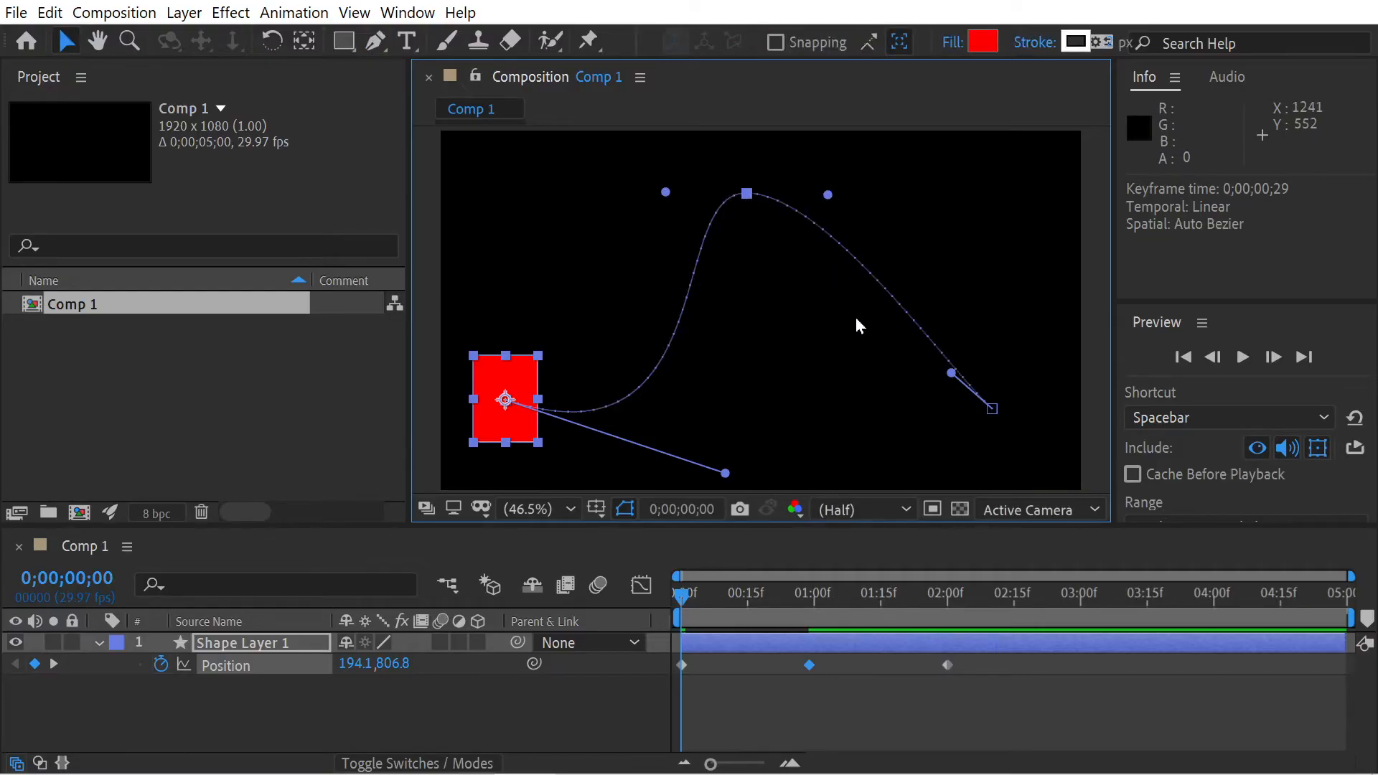
mouse_move(835, 204)
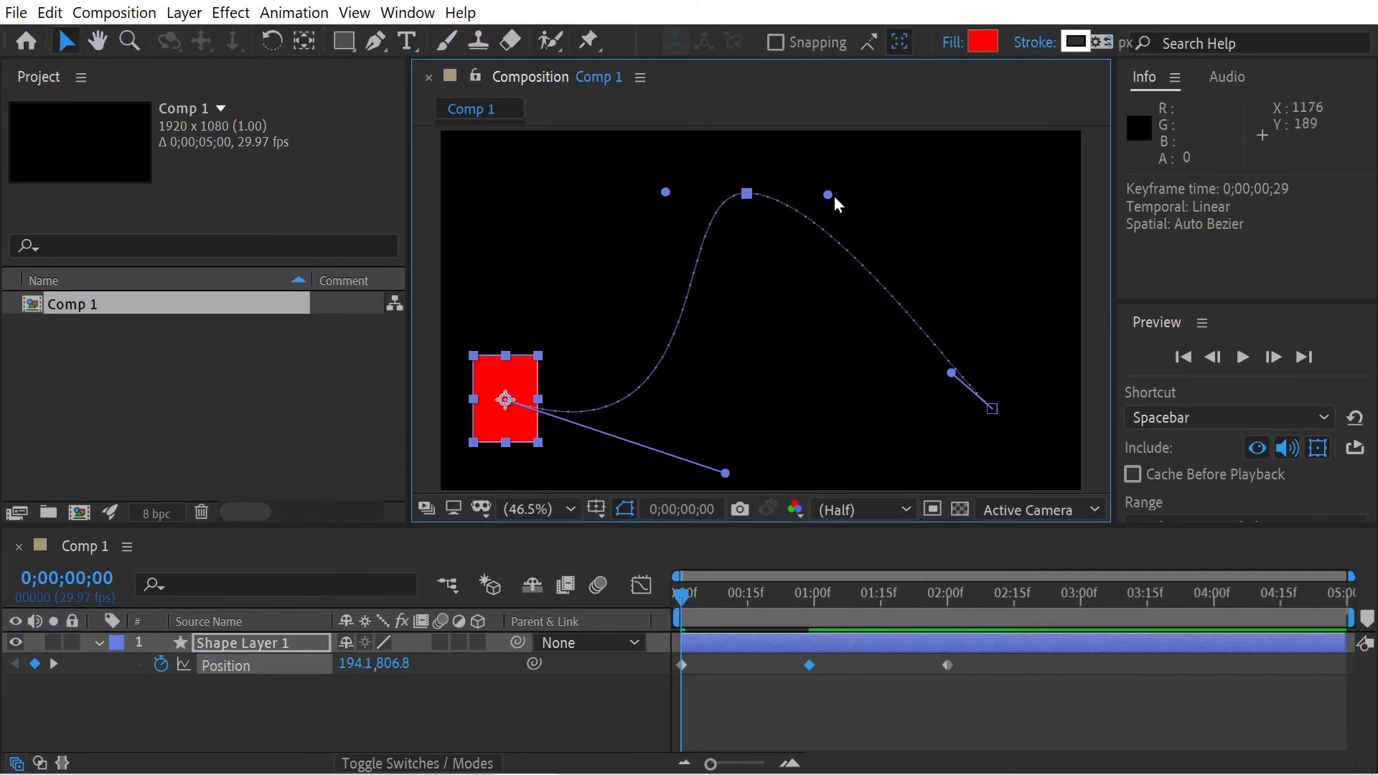
mouse_move(826, 195)
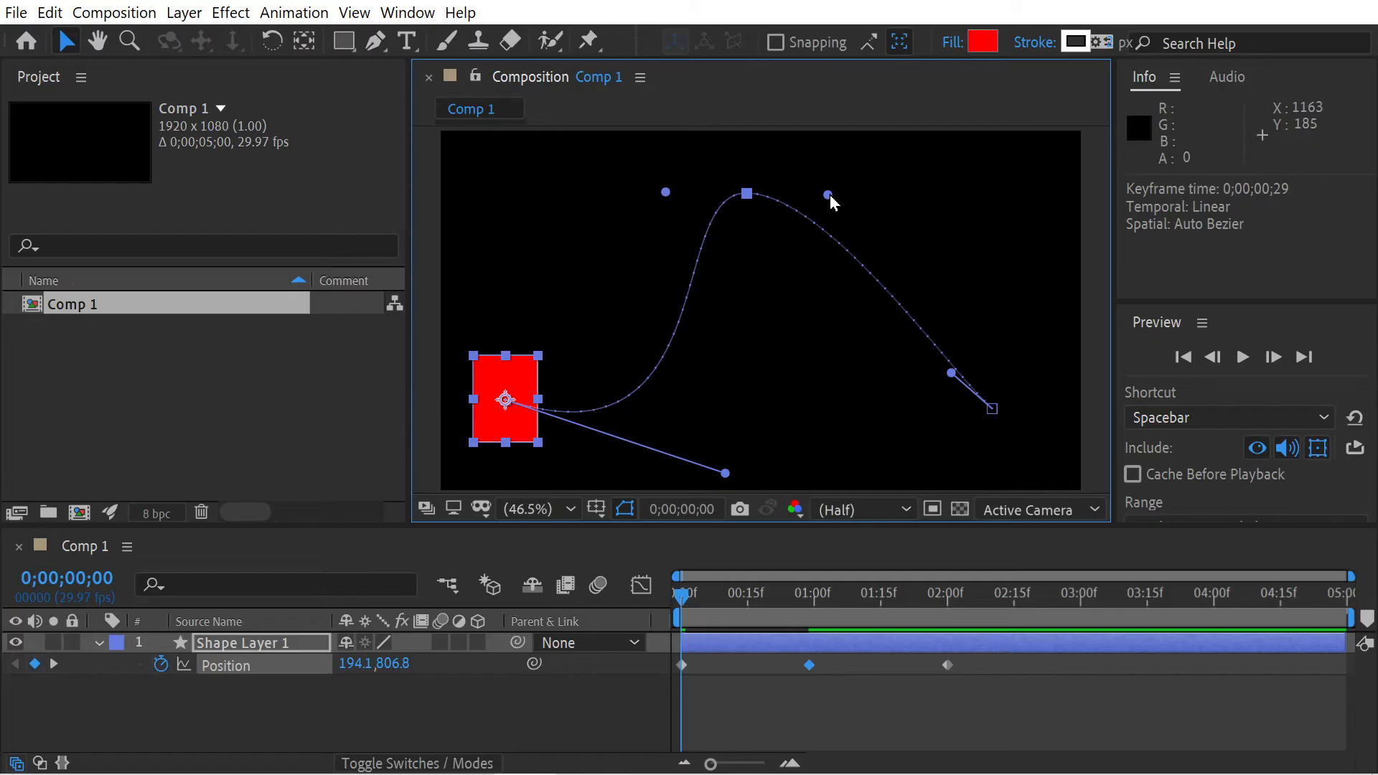
left_click_drag(827, 195, 879, 186)
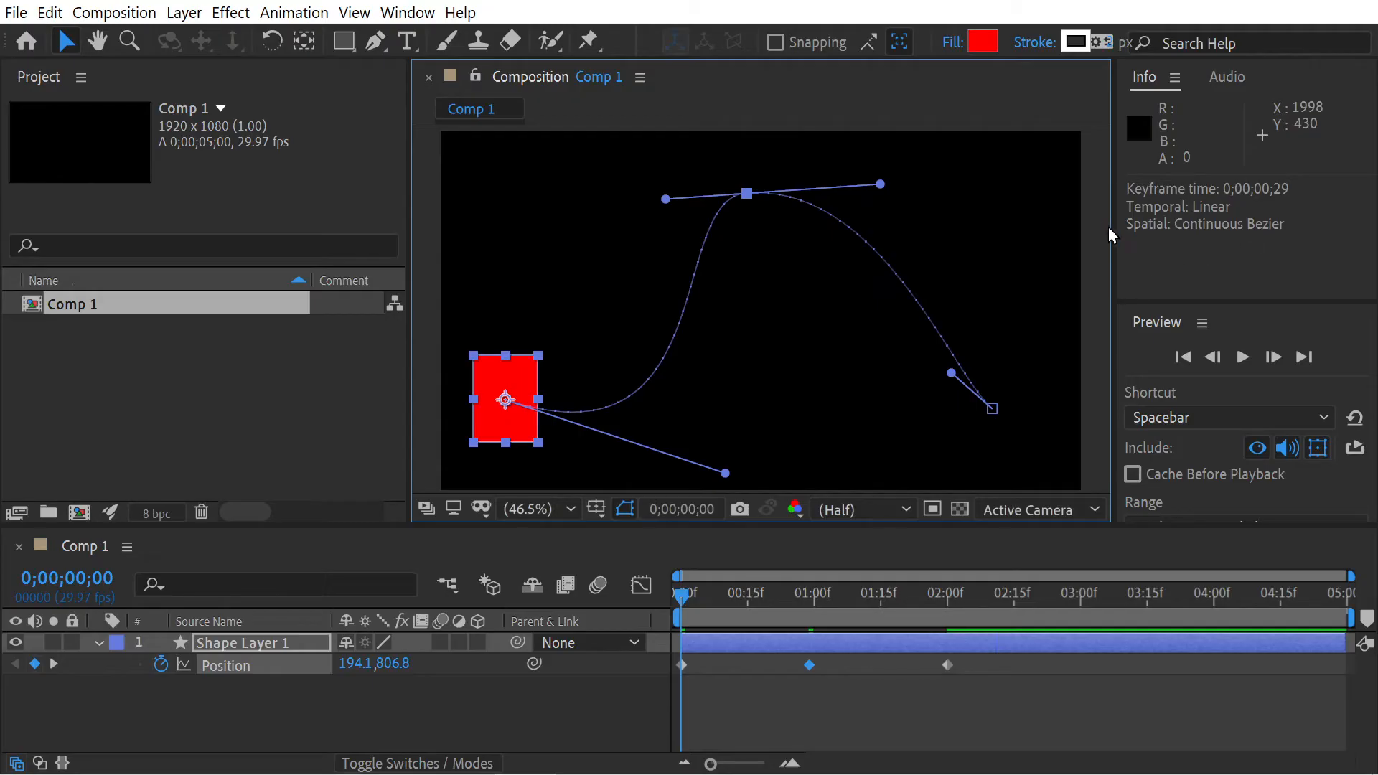
With Convert Vertex, drag the peak's right handle straight down, splitting the handles.
left_click(375, 41)
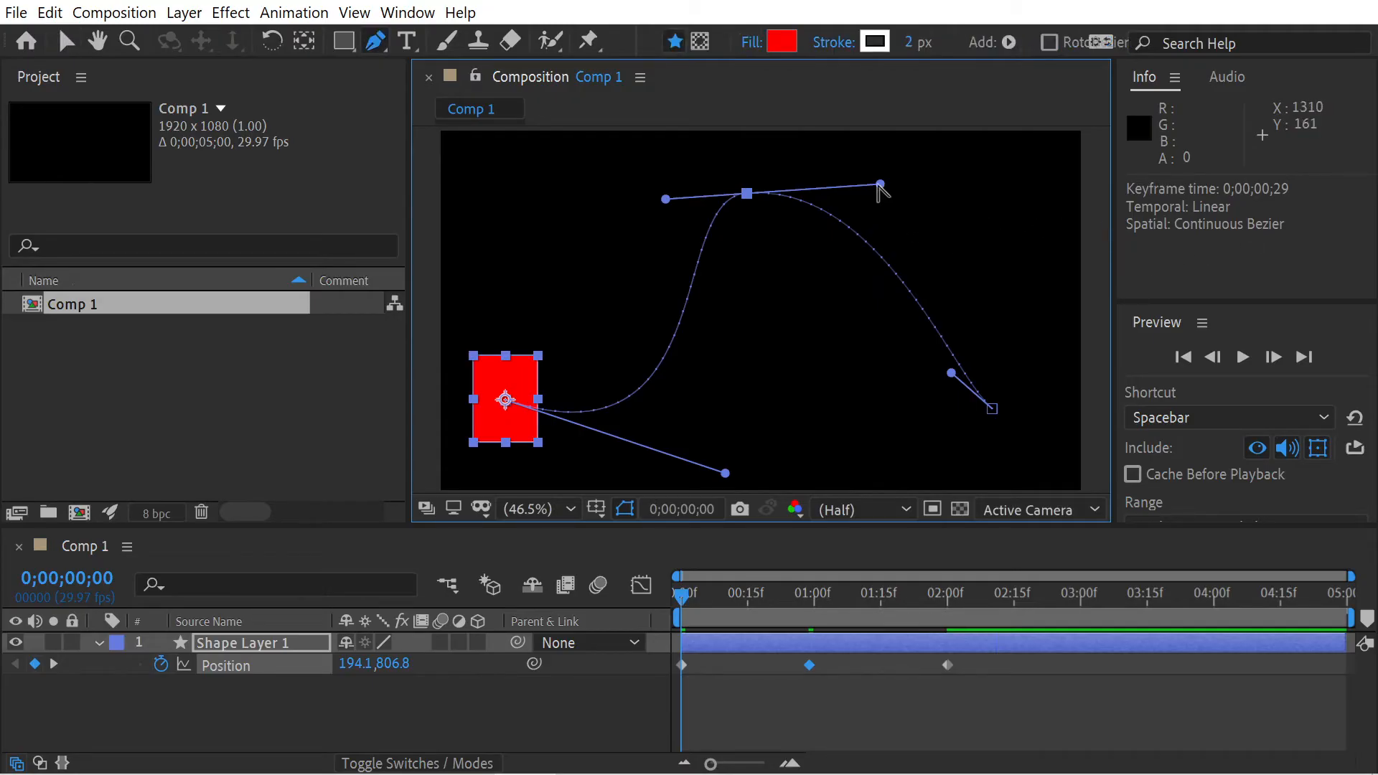
left_click_drag(879, 186, 825, 334)
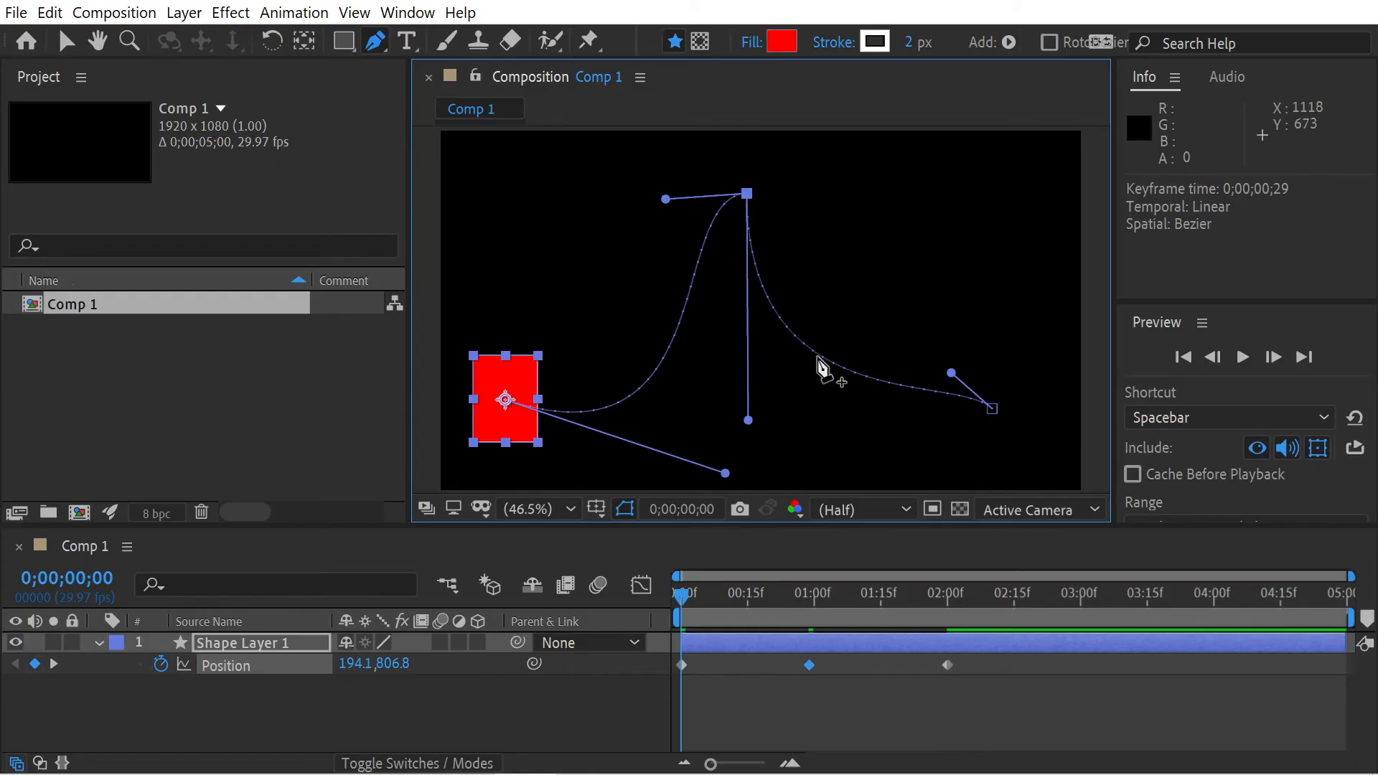
mouse_move(848, 379)
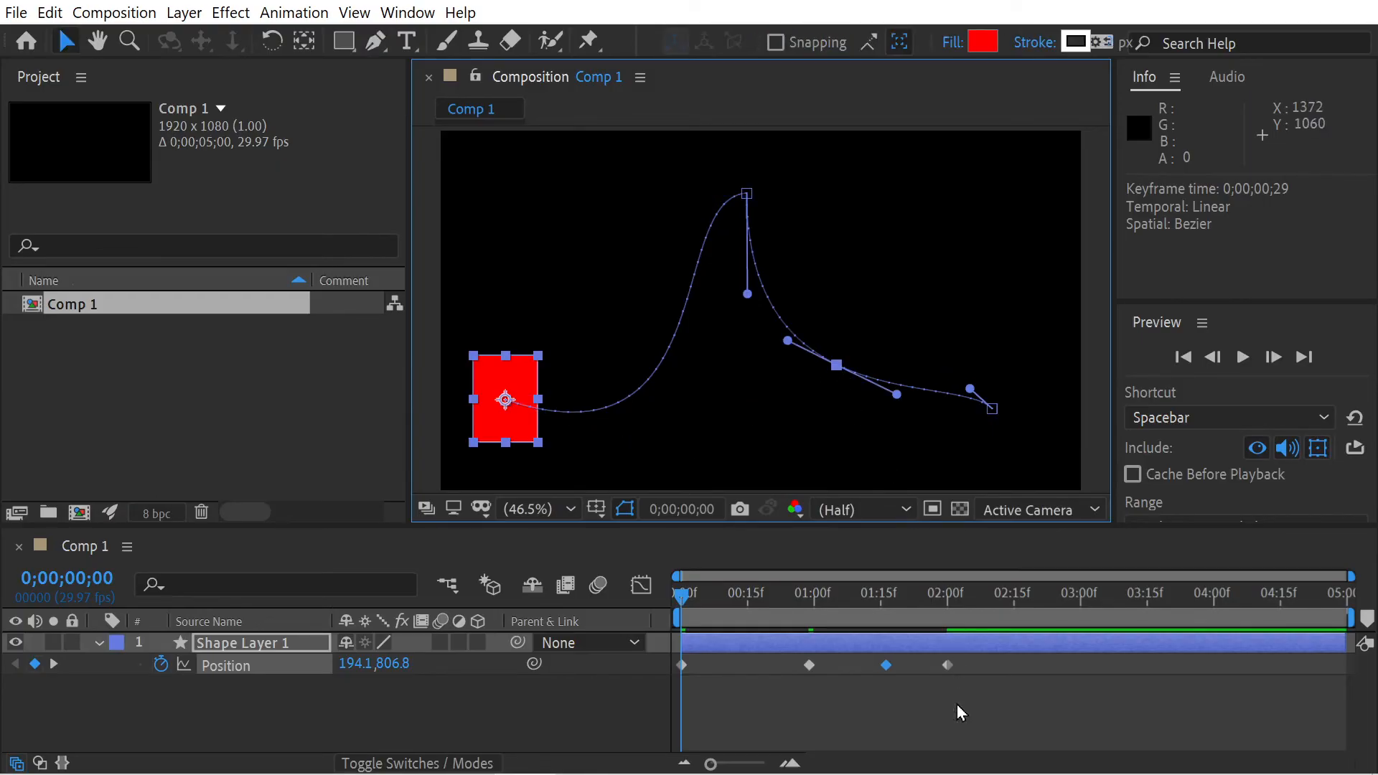
mouse_move(842, 386)
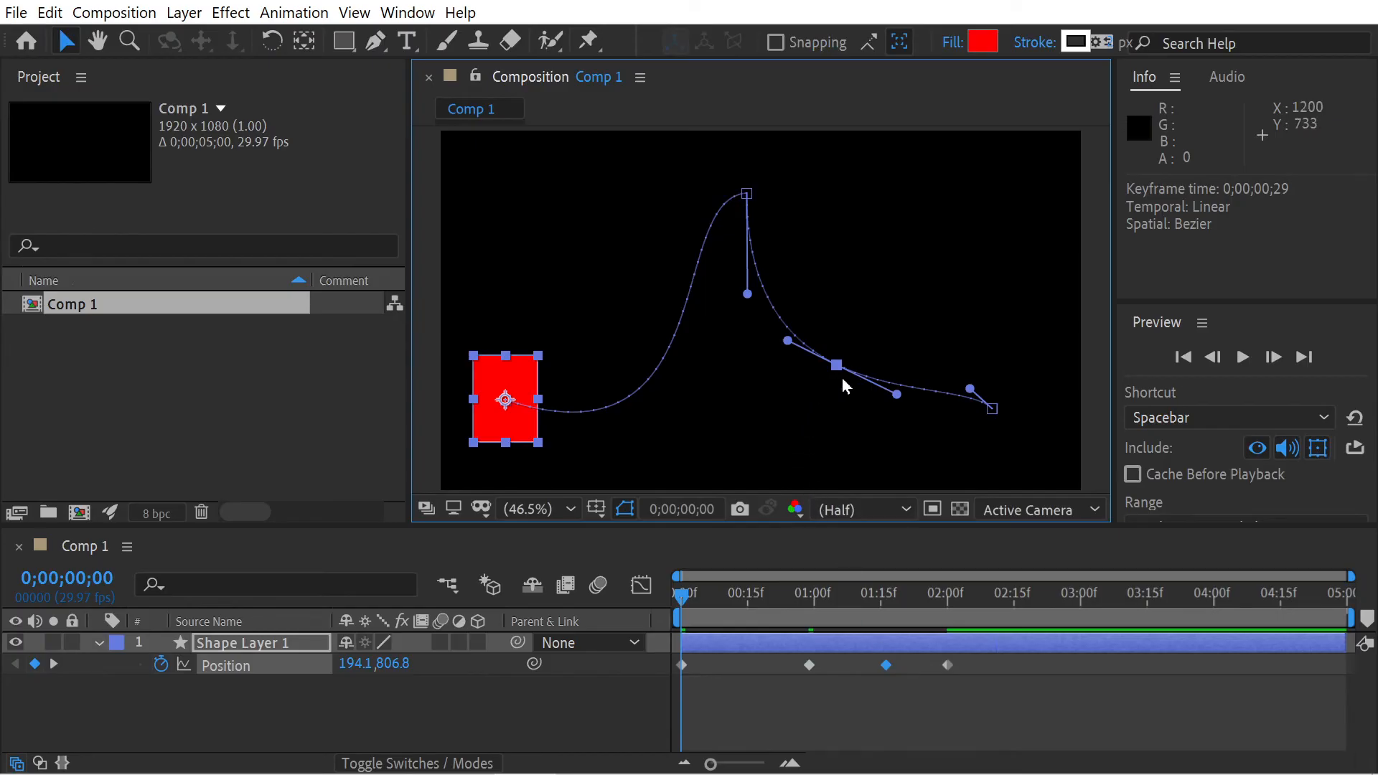
Select the toolbar tool used to add a vertex on the descending path.
left_click(129, 41)
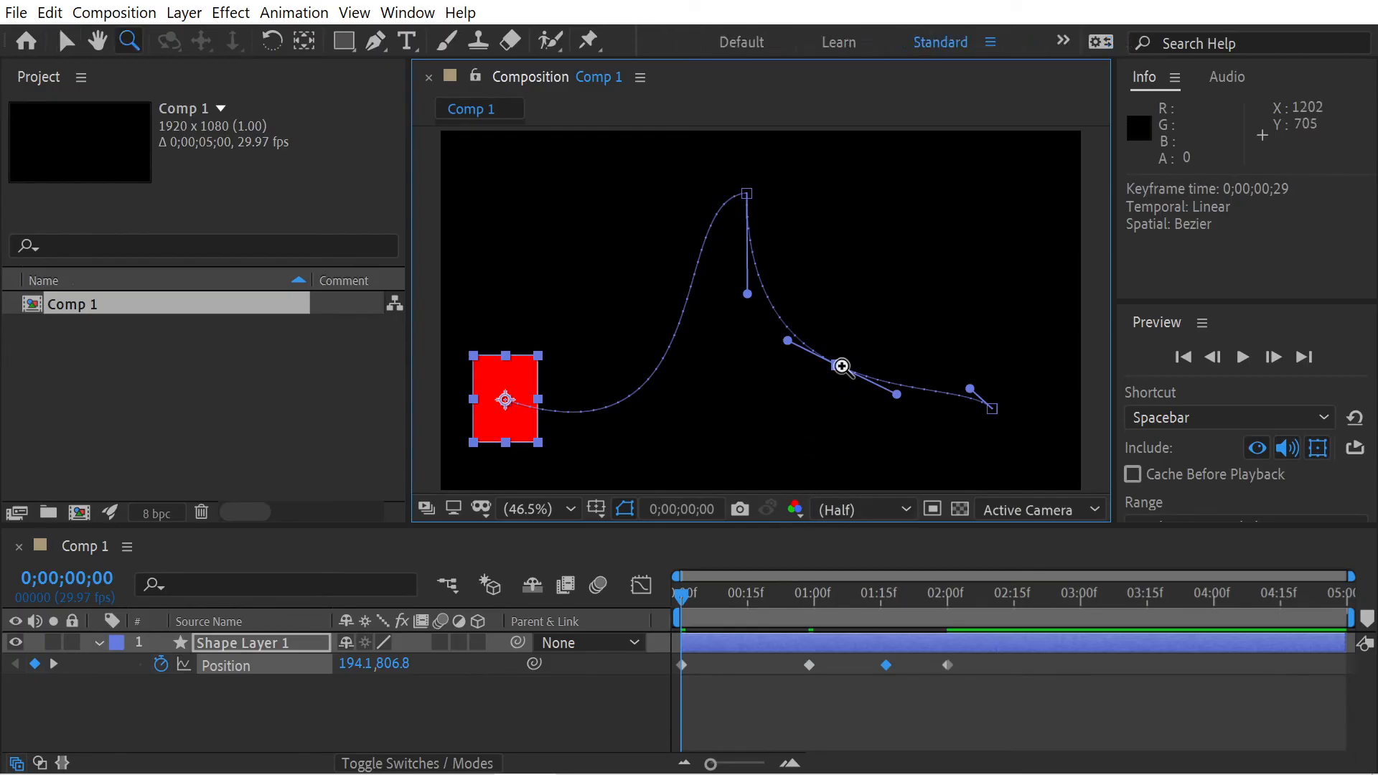